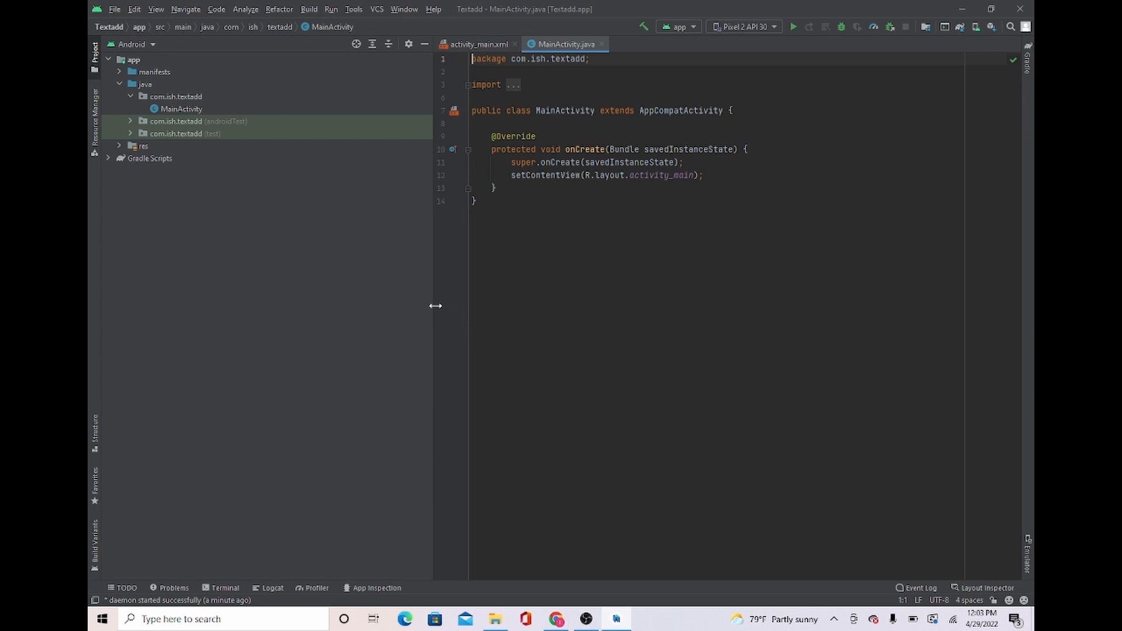
- Drag the Project panel divider left twice so MainActivity has more editor space
{"action": "left_click_drag", "start_coordinate": [435, 306], "coordinate": [354, 293]}
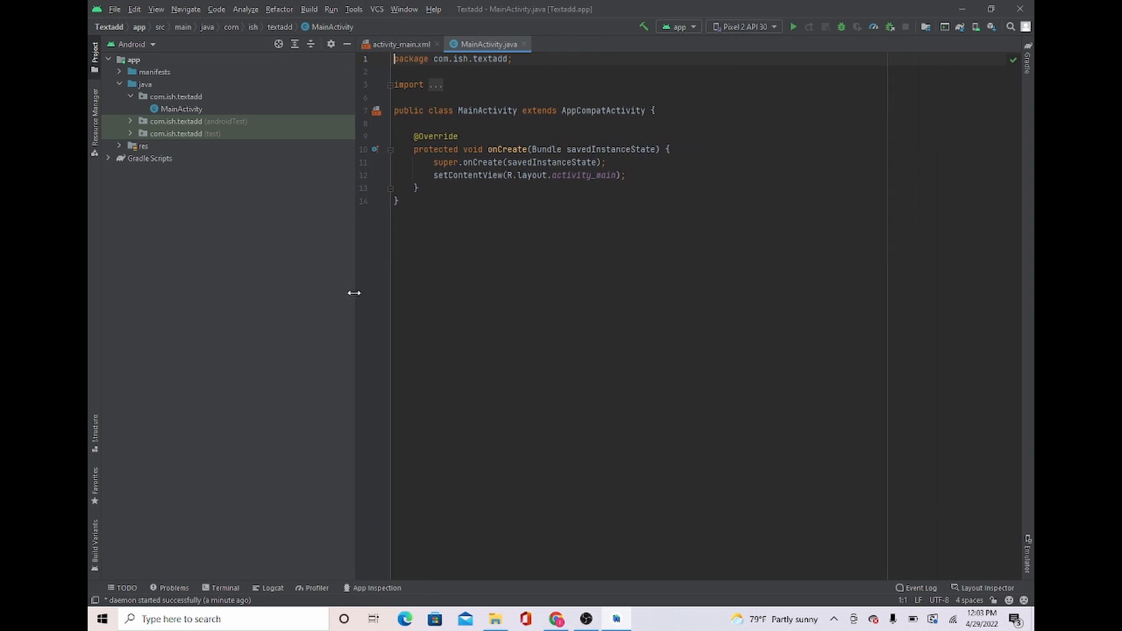
{"action": "left_click_drag", "start_coordinate": [355, 293], "coordinate": [296, 280]}
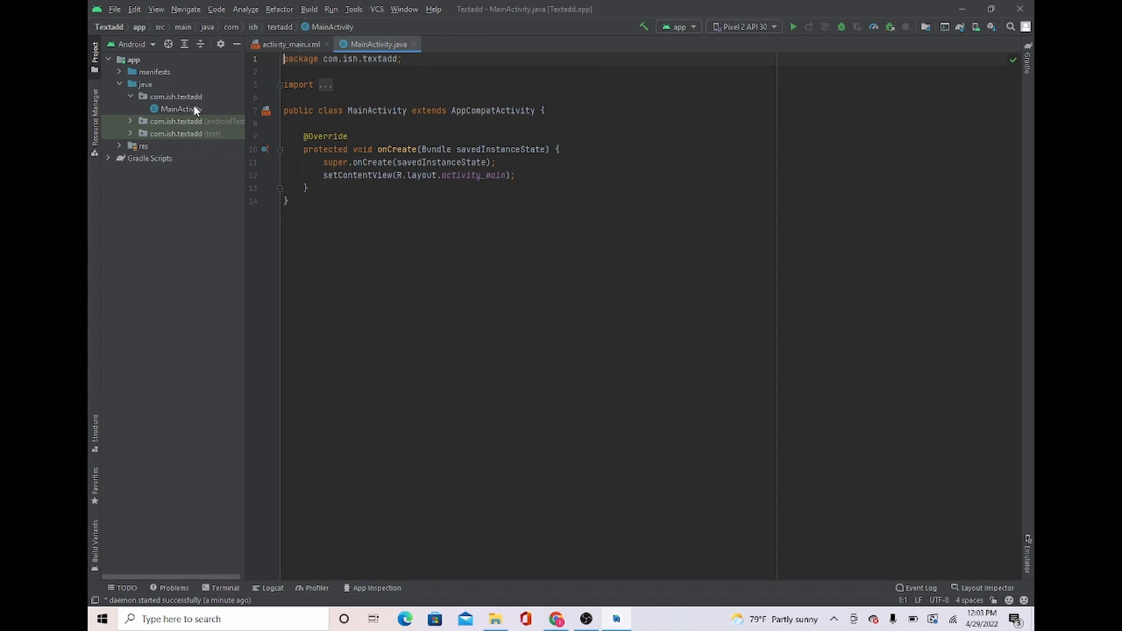
{"action": "mouse_move", "coordinate": [290, 43]}
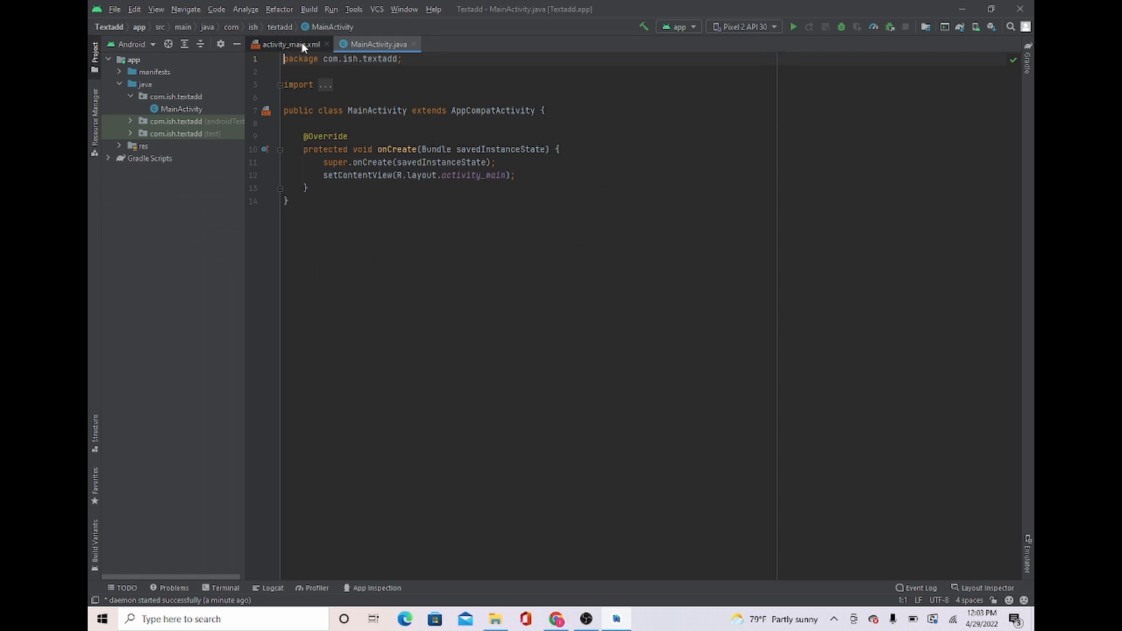
- Move the Hello World TextView upward (bias 0.458/0.257) and show the layout in Split view
{"action": "left_click", "coordinate": [286, 44]}
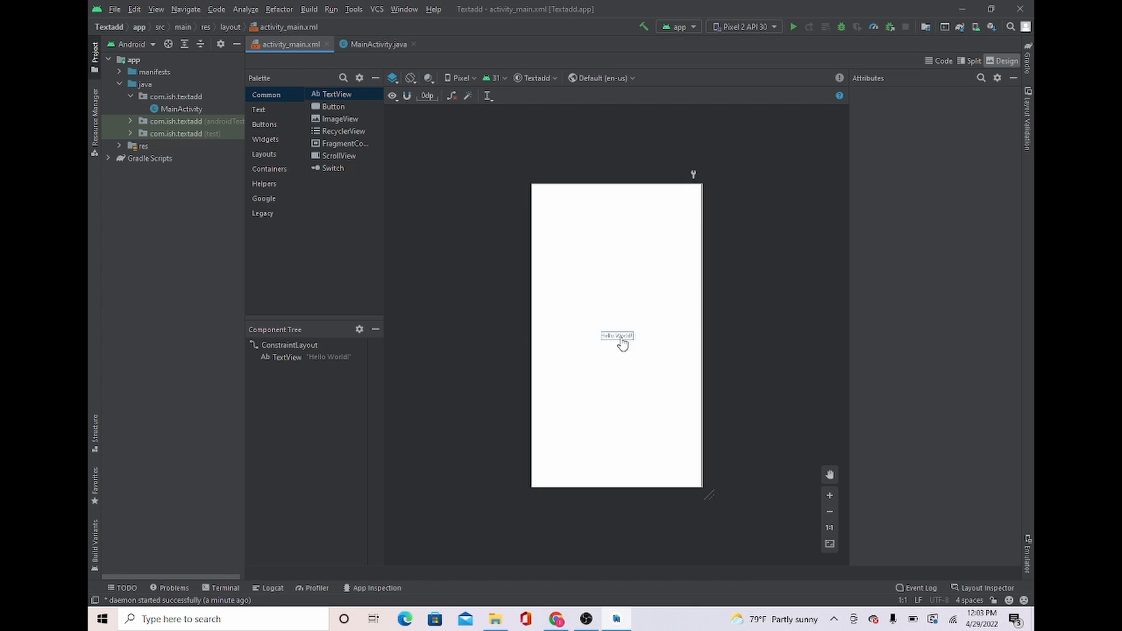
{"action": "left_click", "coordinate": [617, 335]}
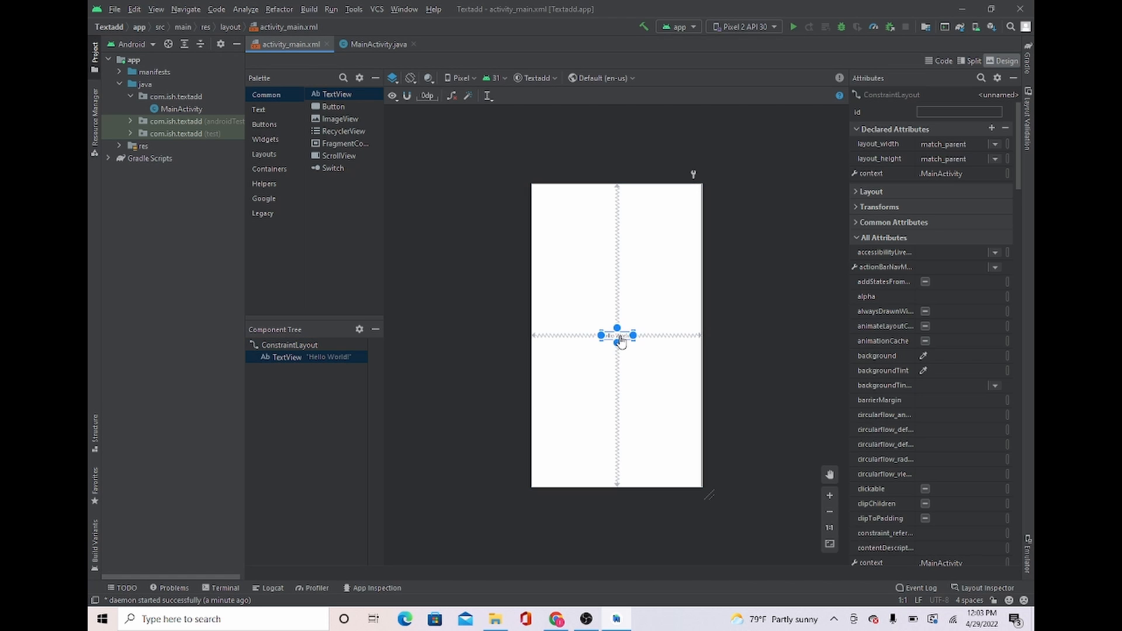
{"action": "left_click", "coordinate": [617, 335]}
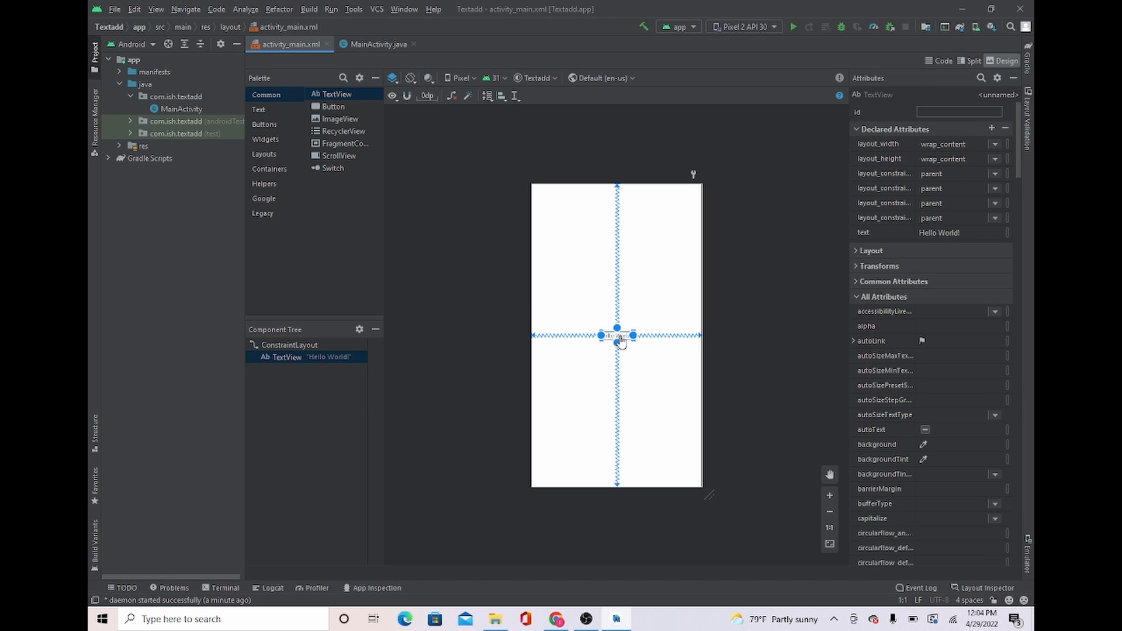
{"action": "left_click_drag", "start_coordinate": [616, 335], "coordinate": [616, 268]}
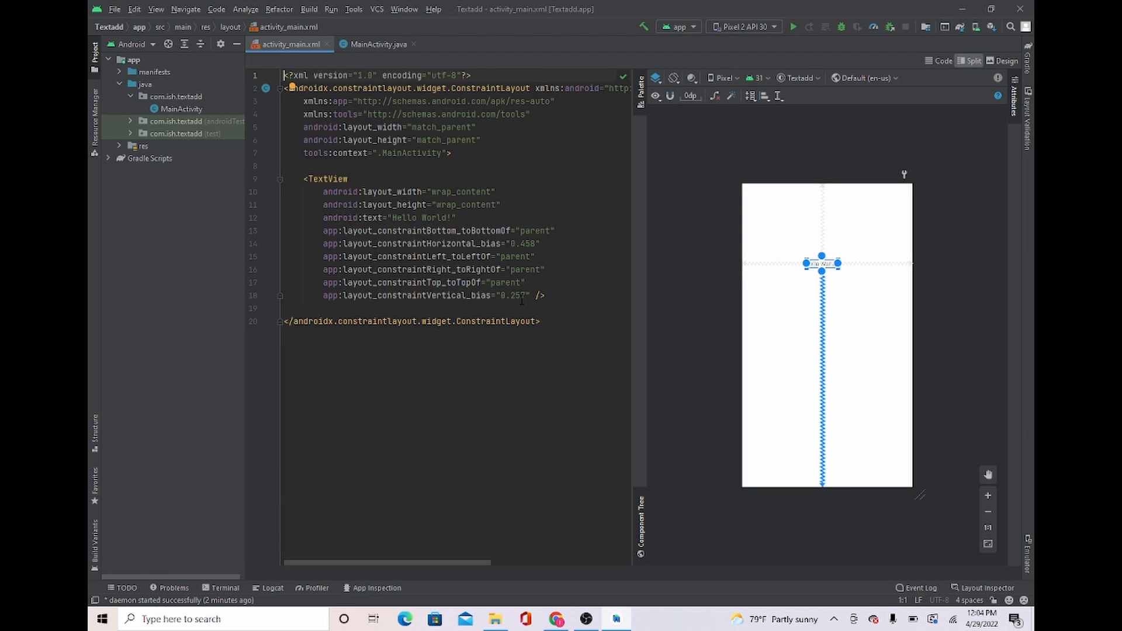
{"action": "left_click", "coordinate": [1005, 61]}
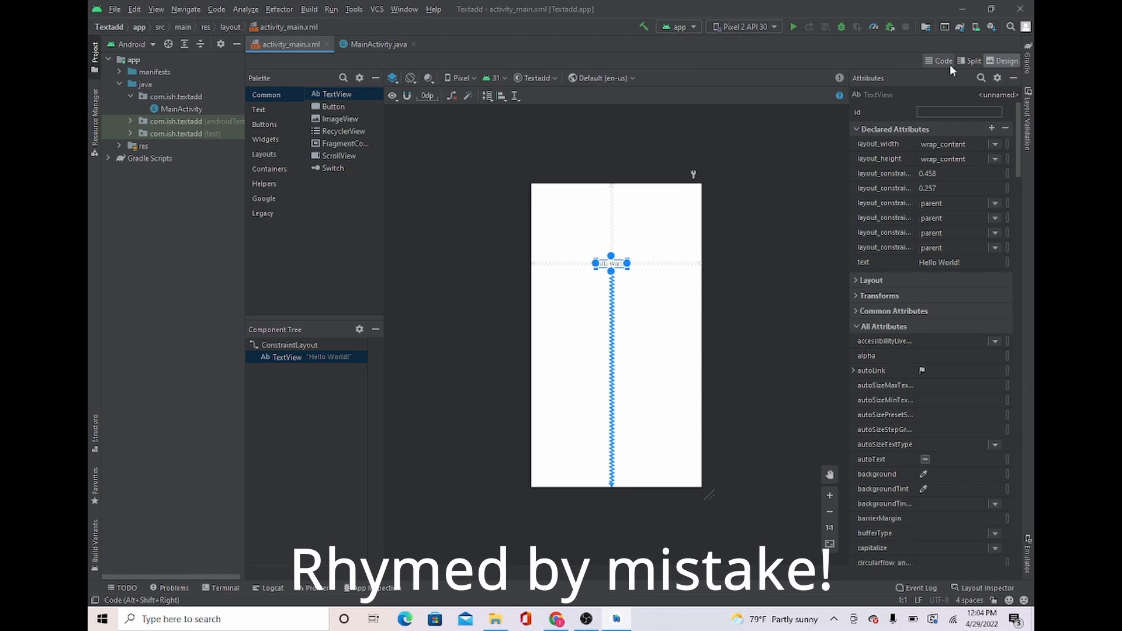
{"action": "left_click", "coordinate": [973, 61]}
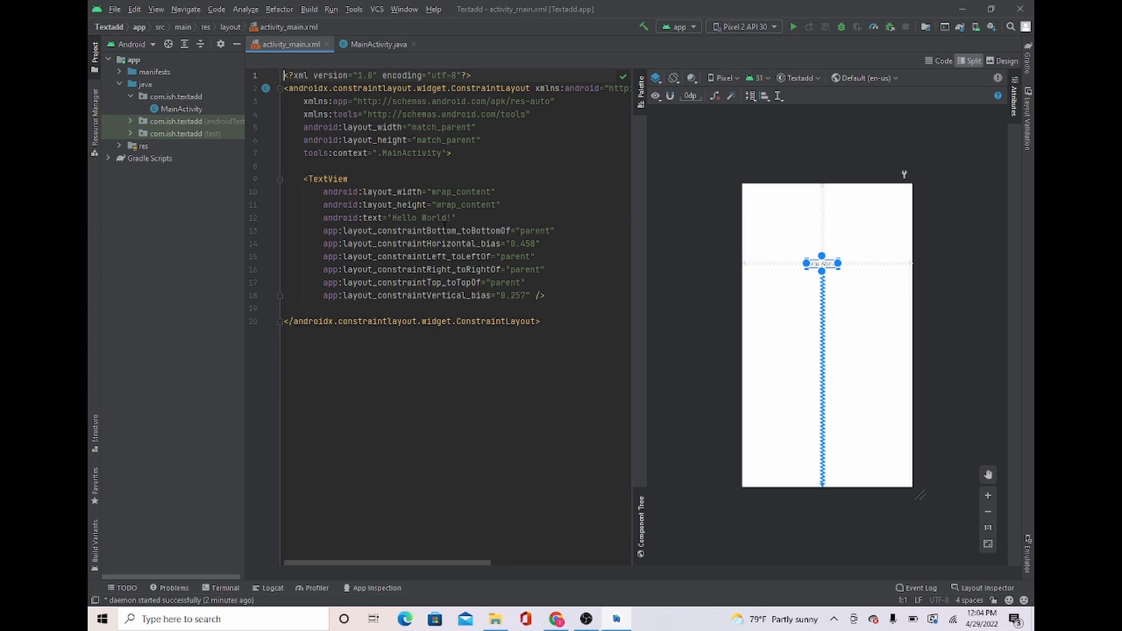
- Add android:textSize="40sp" to the TextView and clear its android:text value
{"action": "left_click", "coordinate": [451, 218]}
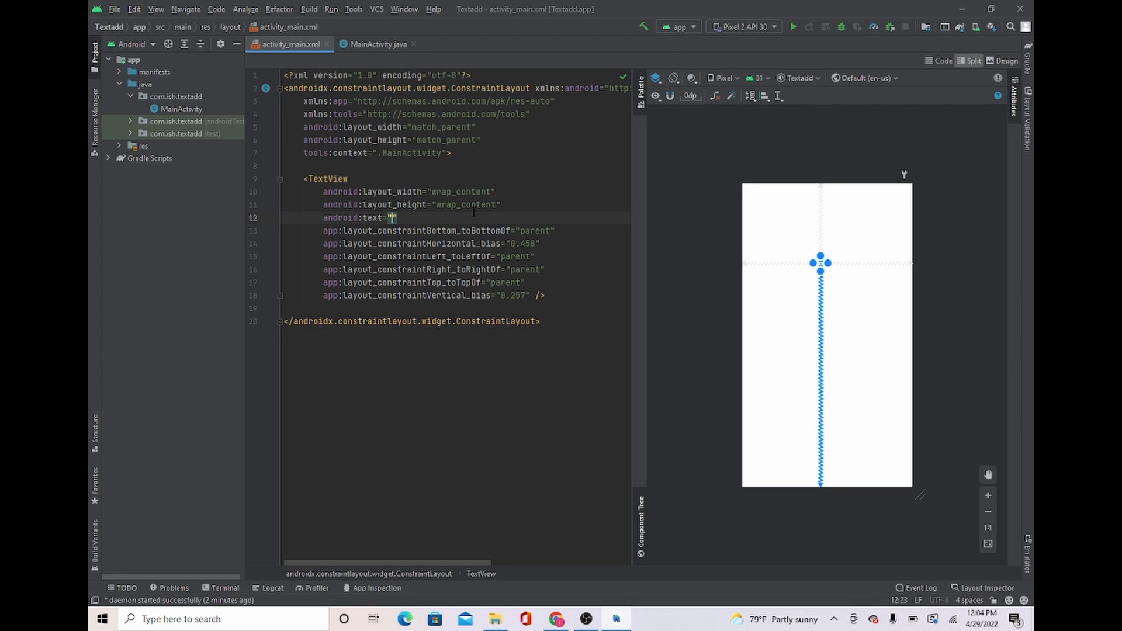
{"action": "key", "text": "enter"}
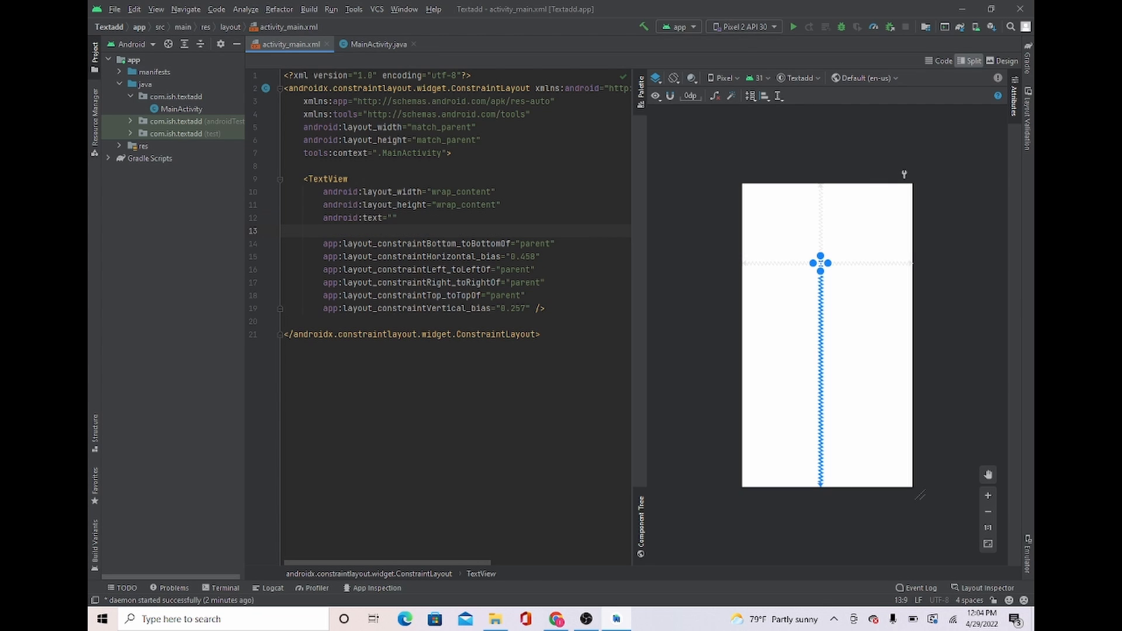
{"action": "type", "text": "te"}
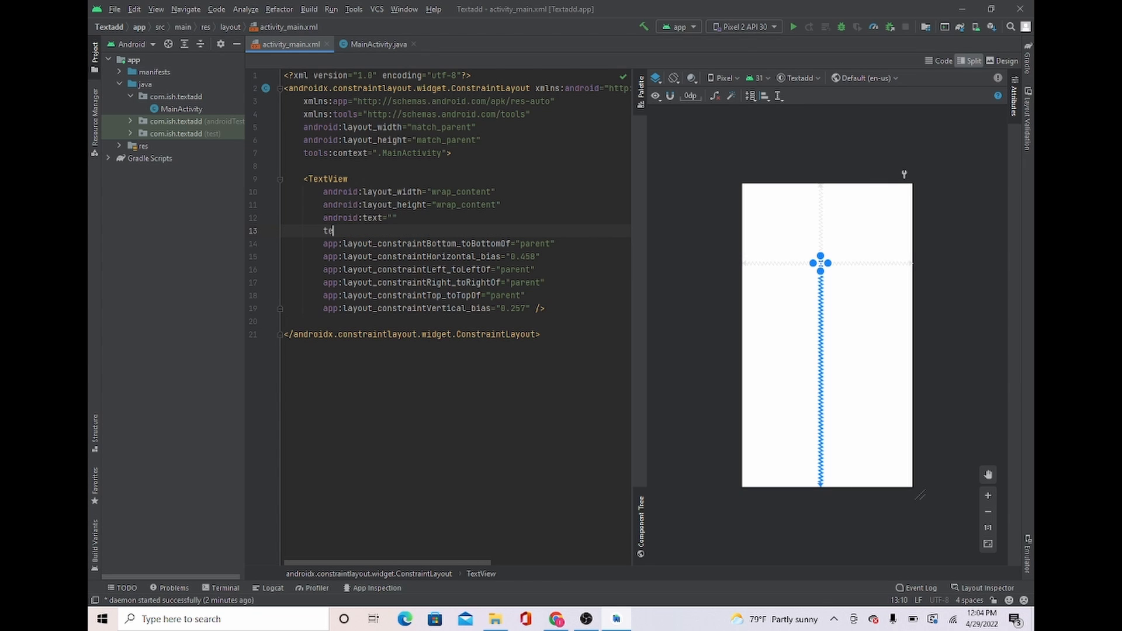
{"action": "type", "text": "xtSize=\""}
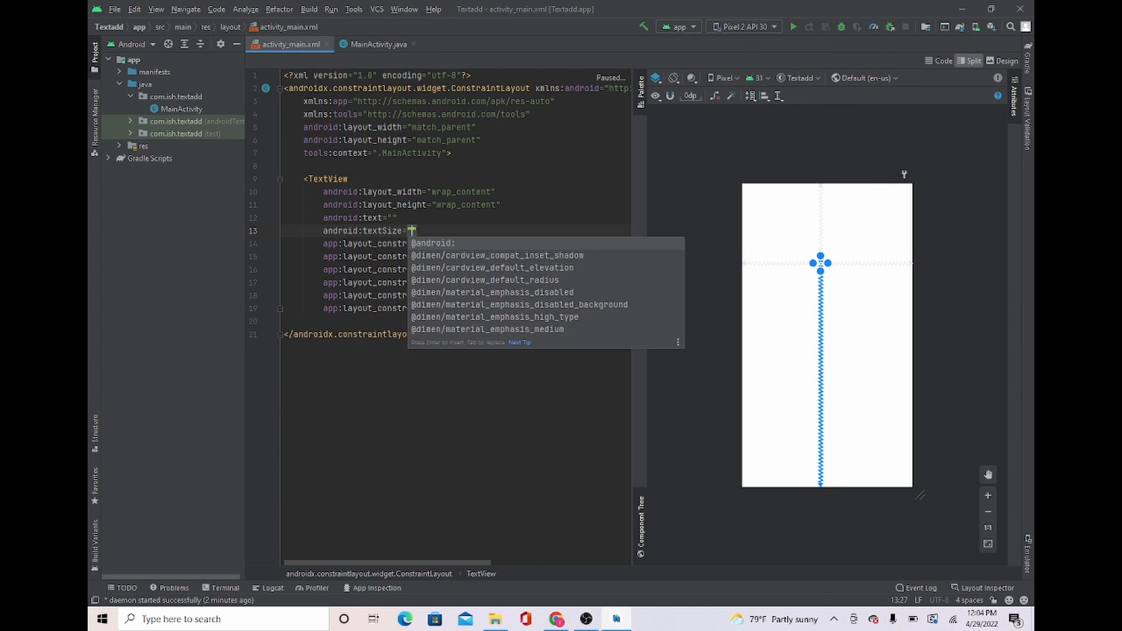
{"action": "type", "text": "\""}
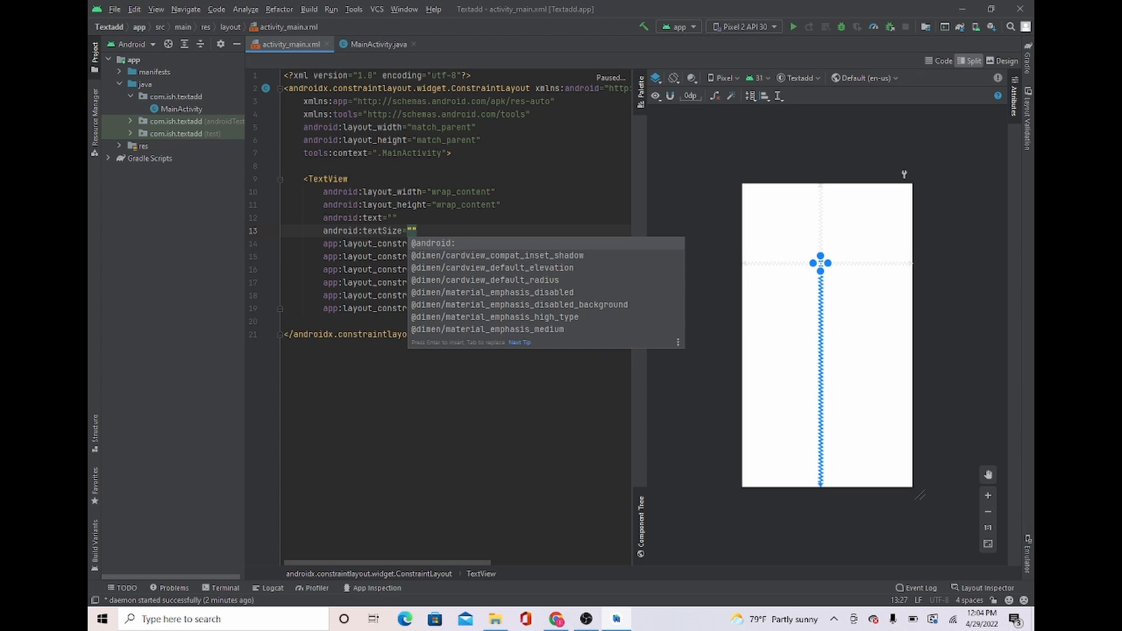
{"action": "type", "text": "25sp"}
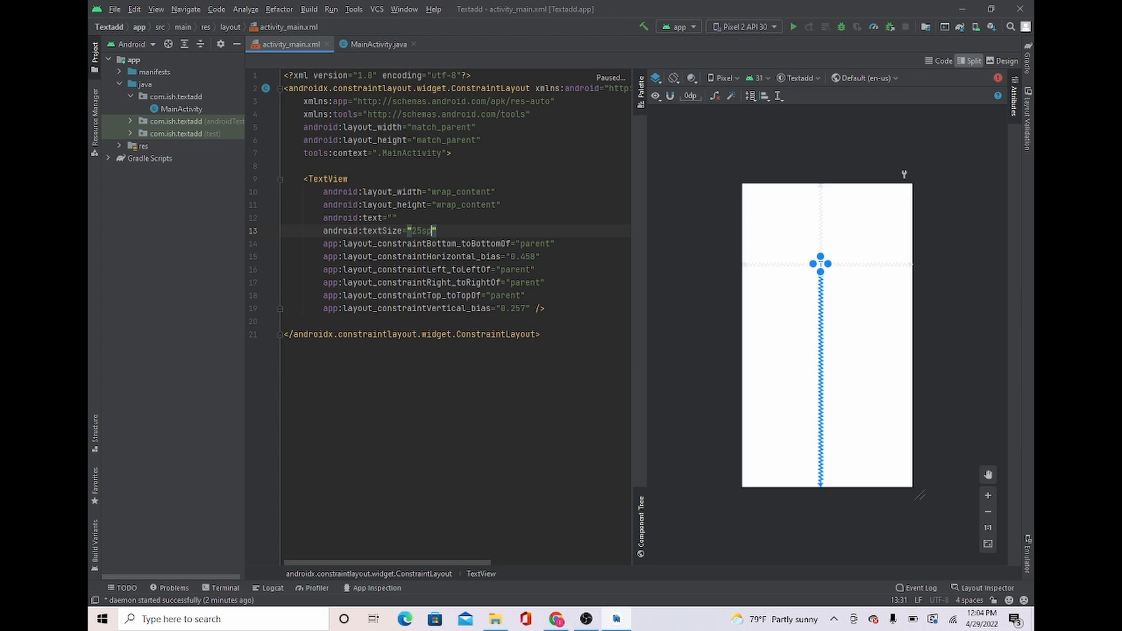
{"action": "left_click", "coordinate": [542, 257]}
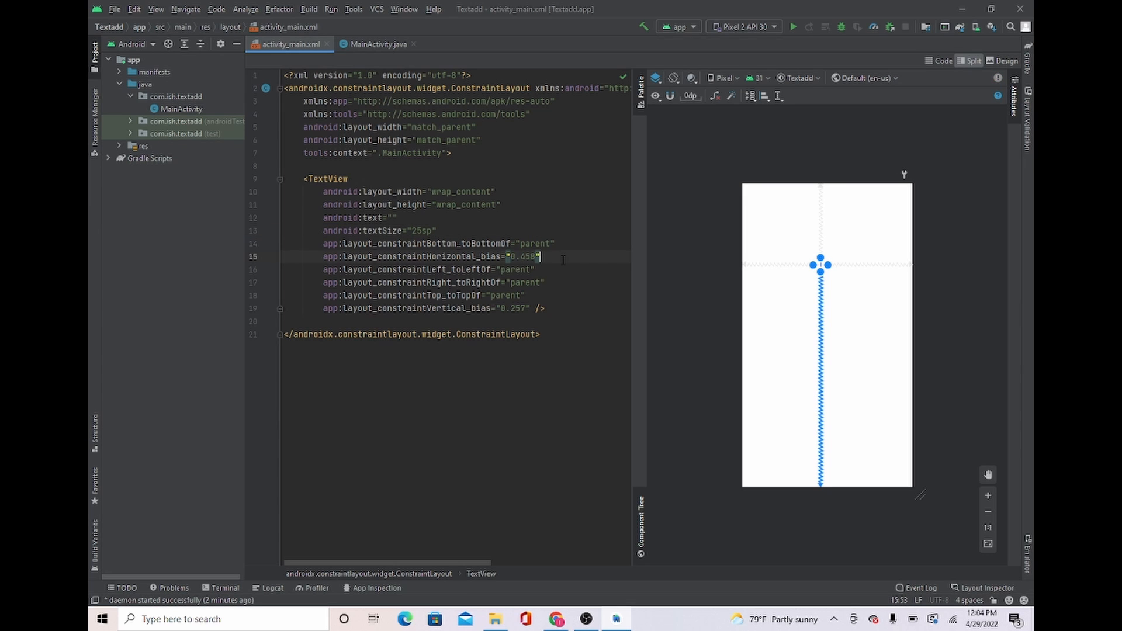
{"action": "left_click", "coordinate": [393, 218]}
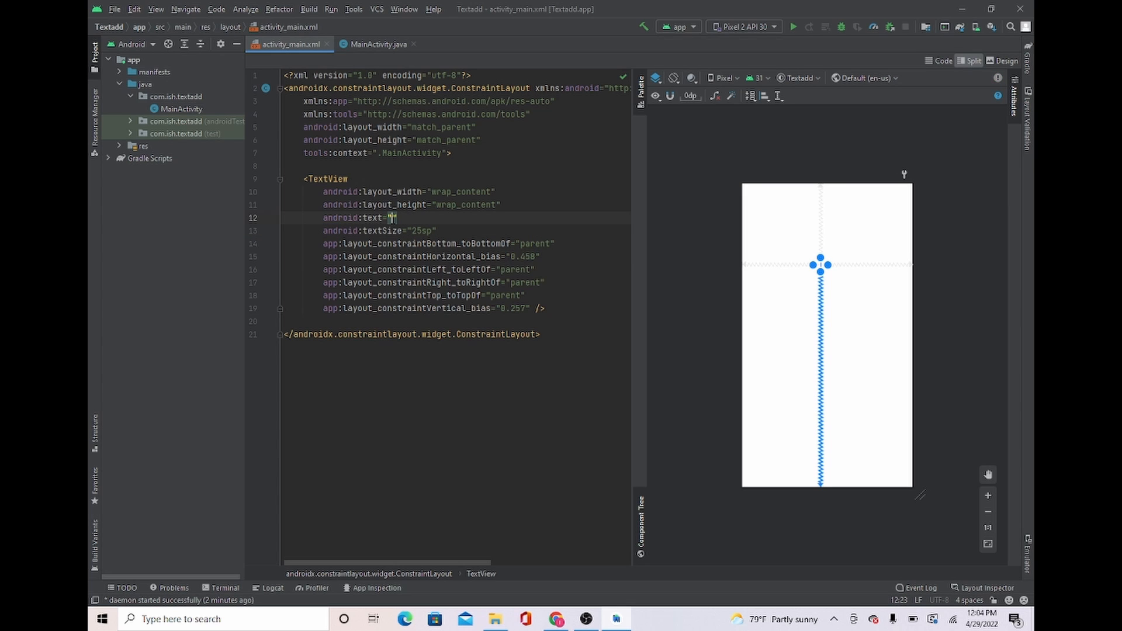
{"action": "type", "text": "a"}
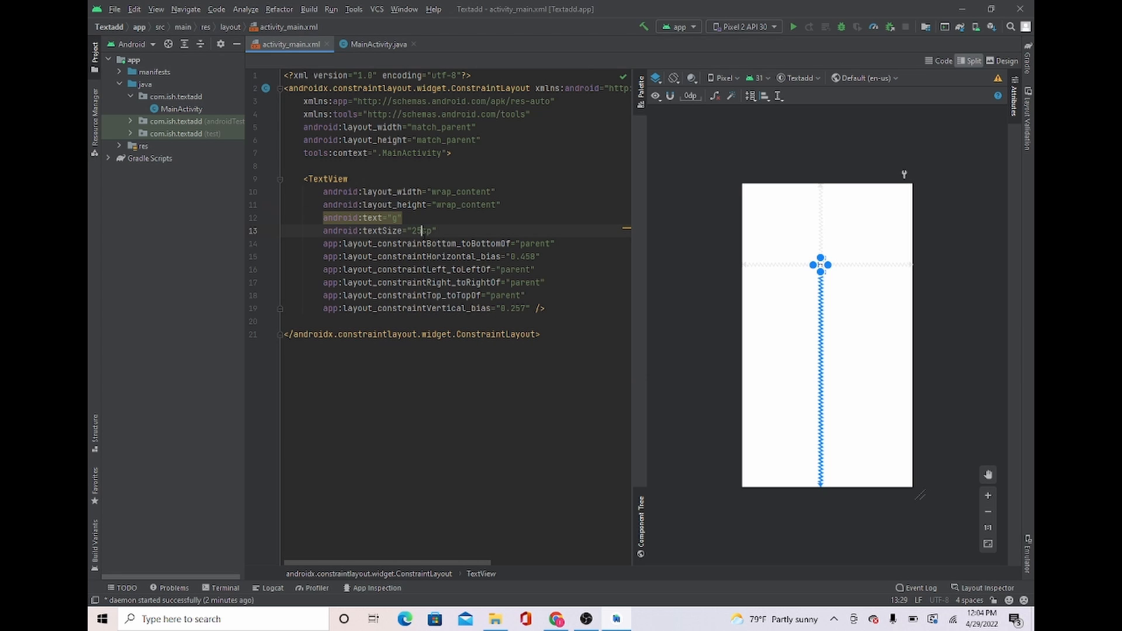
{"action": "type", "text": "40"}
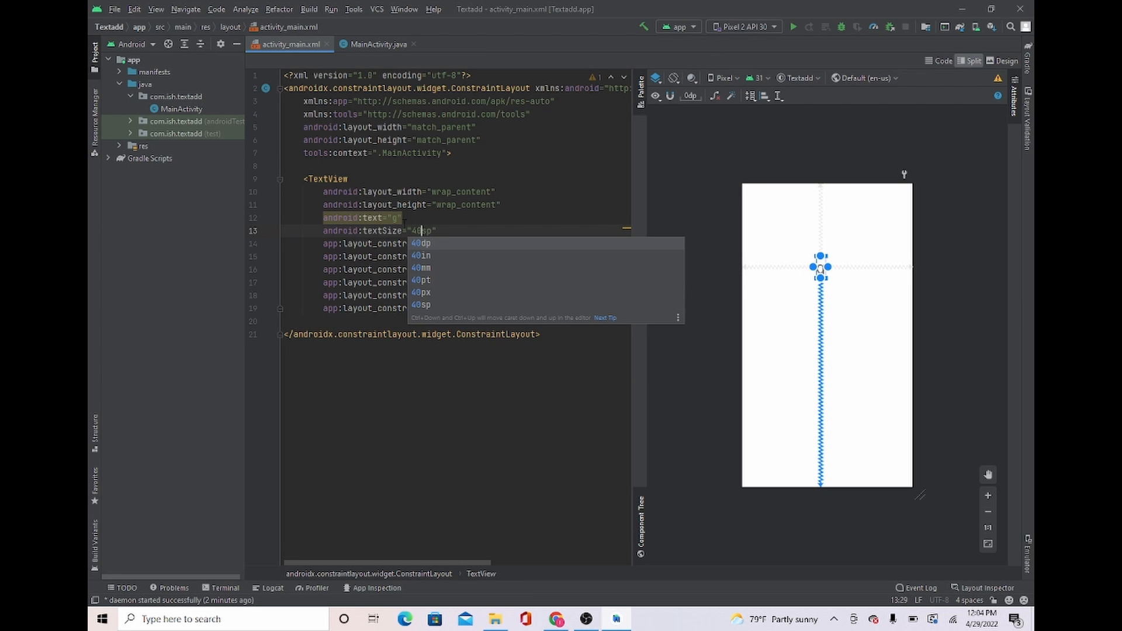
{"action": "type", "text": "ood"}
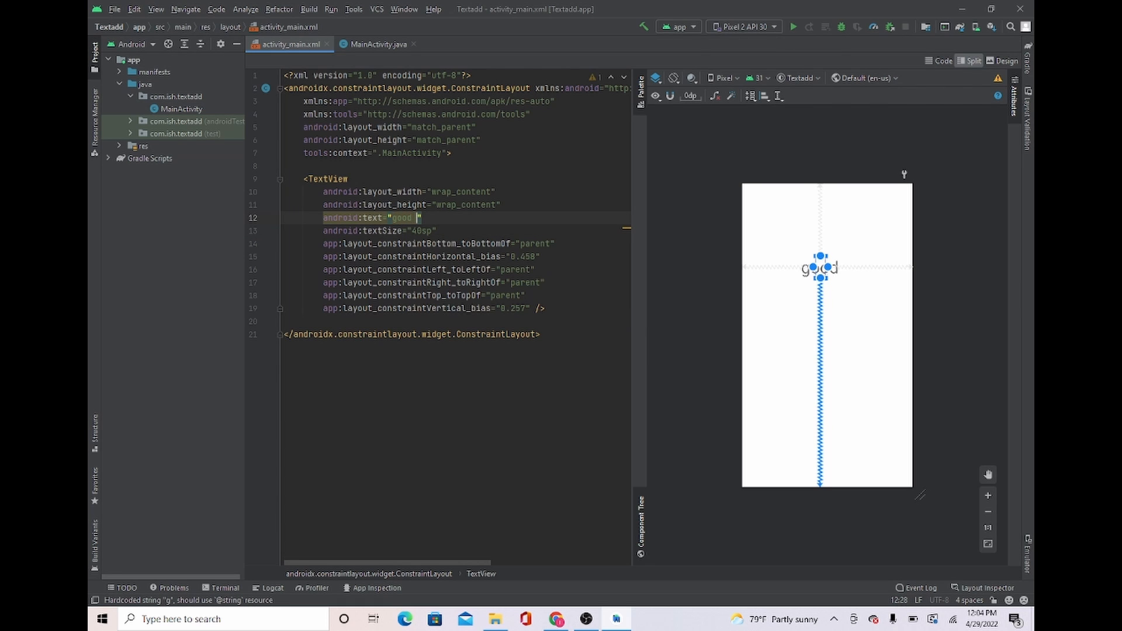
{"action": "type", "text": "morning"}
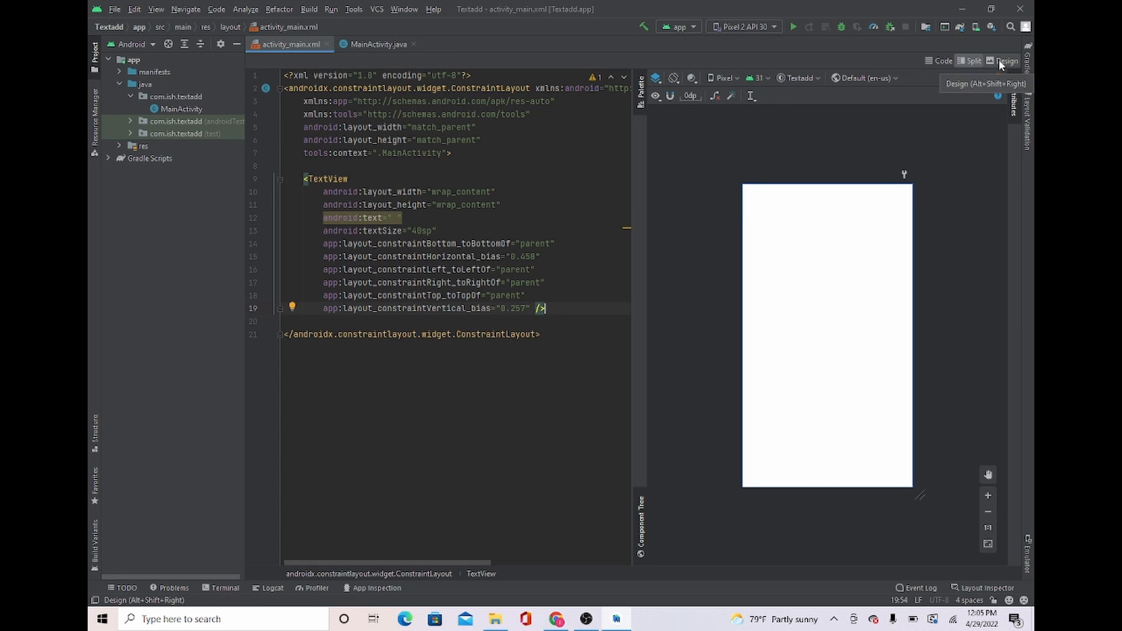
- Return to Design view and dismiss the layout warnings panel
{"action": "left_click", "coordinate": [1006, 61]}
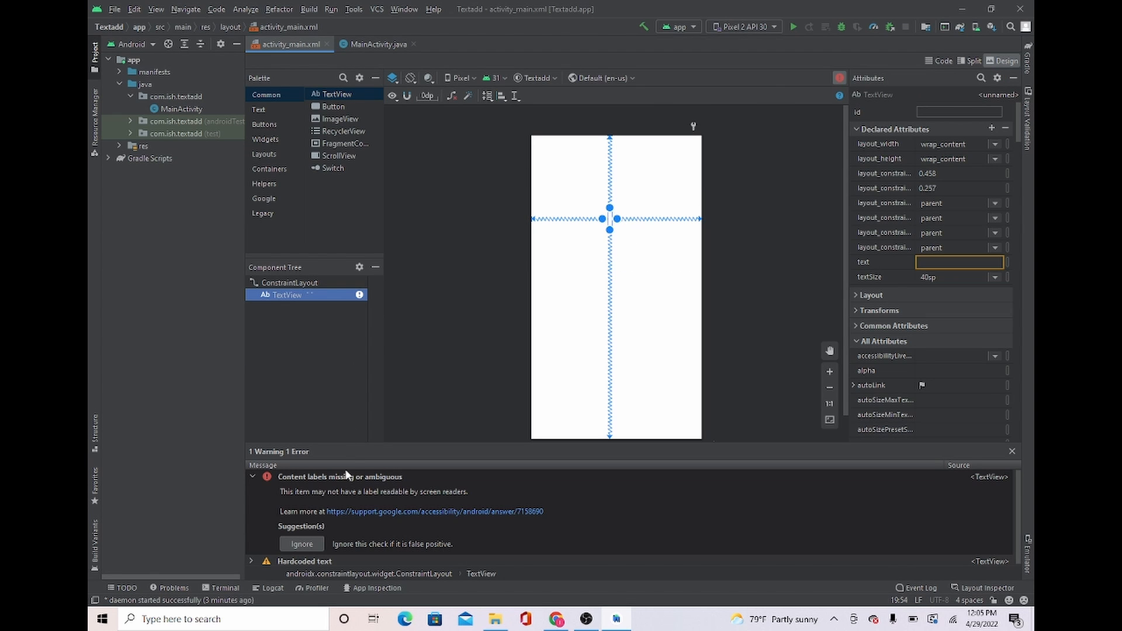
{"action": "left_click", "coordinate": [301, 544]}
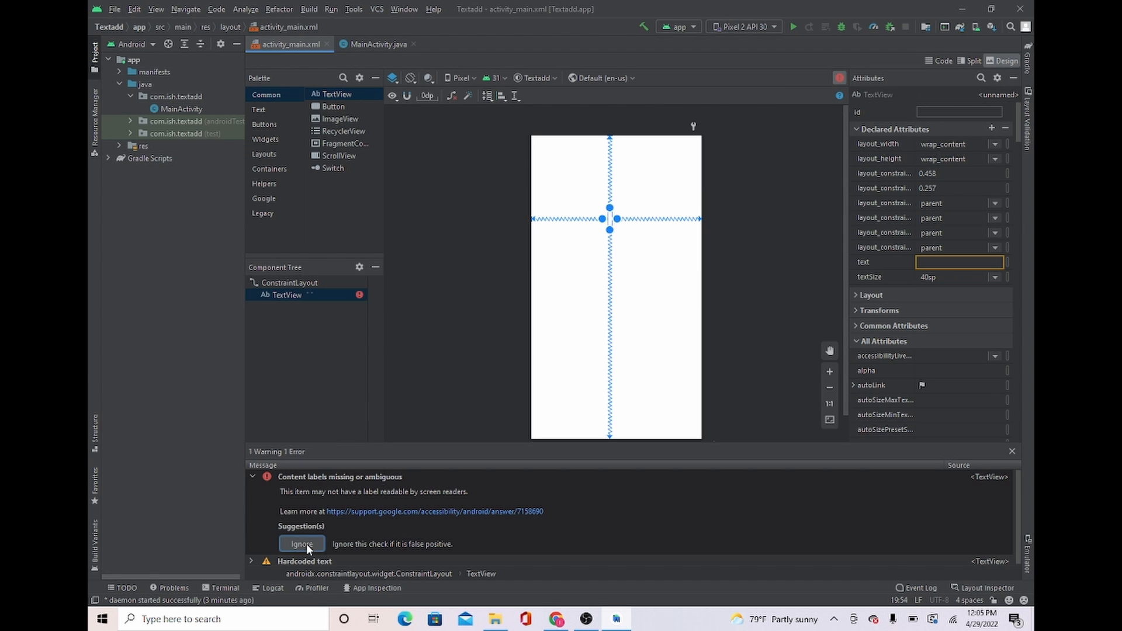
{"action": "left_click", "coordinate": [302, 545]}
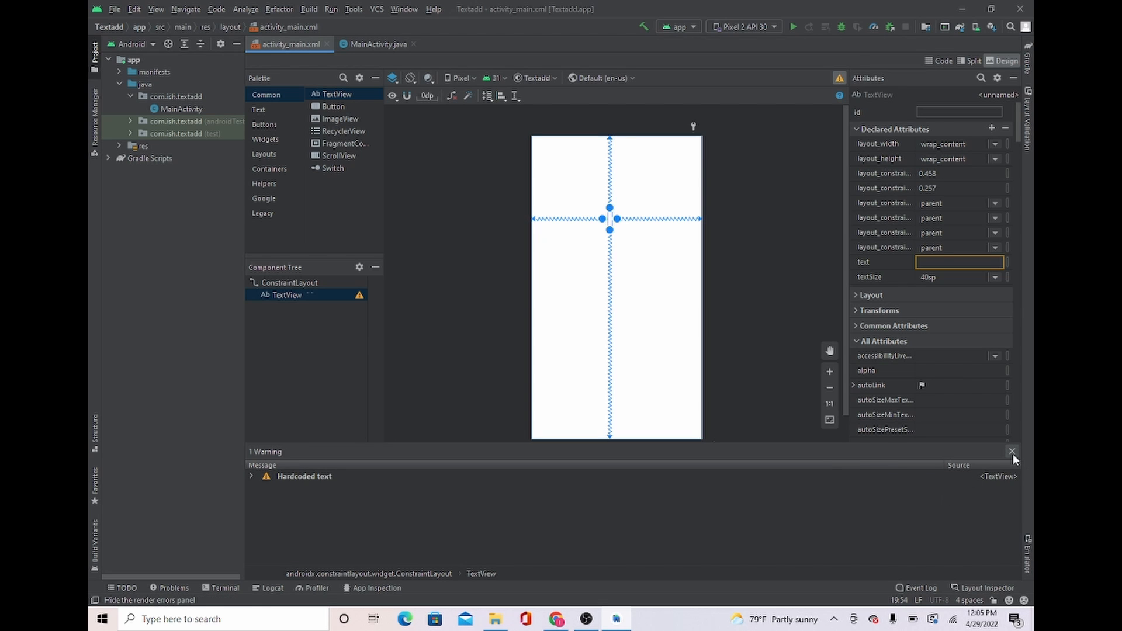
- Place a Button mid-screen, constraining its sides to the parent and top to the screen top
{"action": "left_click", "coordinate": [1012, 452]}
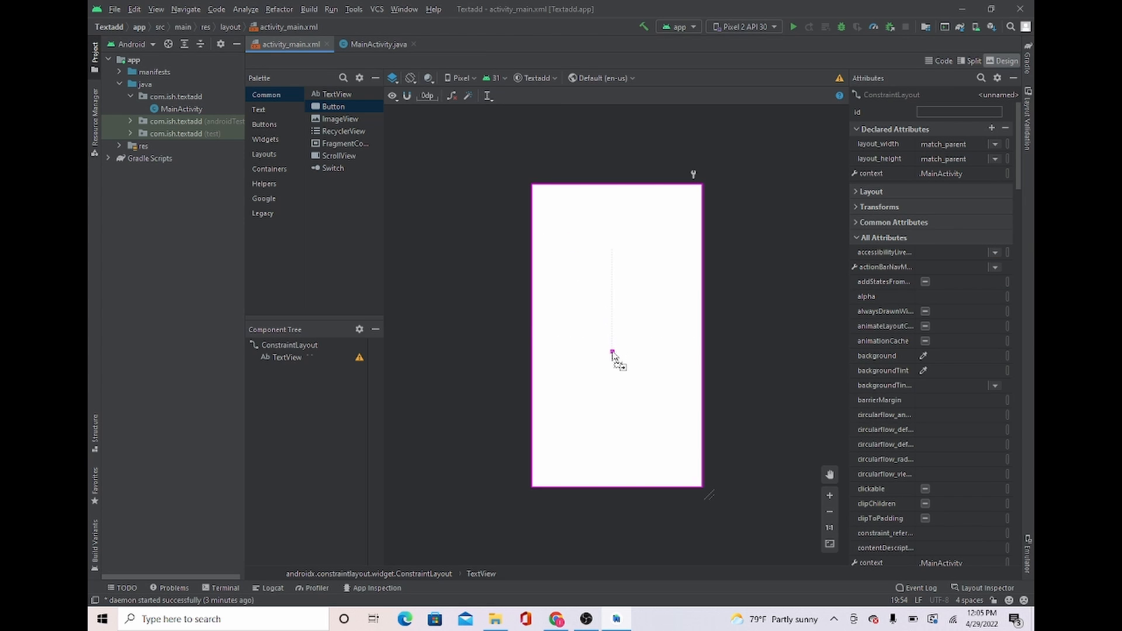
{"action": "left_click_drag", "start_coordinate": [332, 105], "coordinate": [629, 361]}
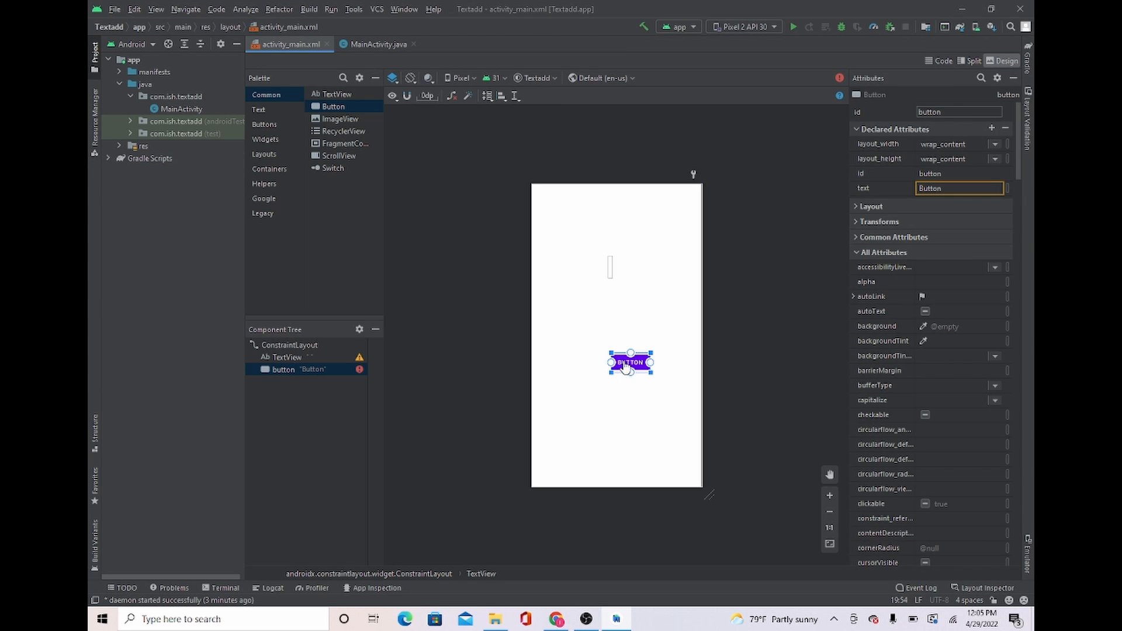
{"action": "left_click_drag", "start_coordinate": [630, 361], "coordinate": [612, 361]}
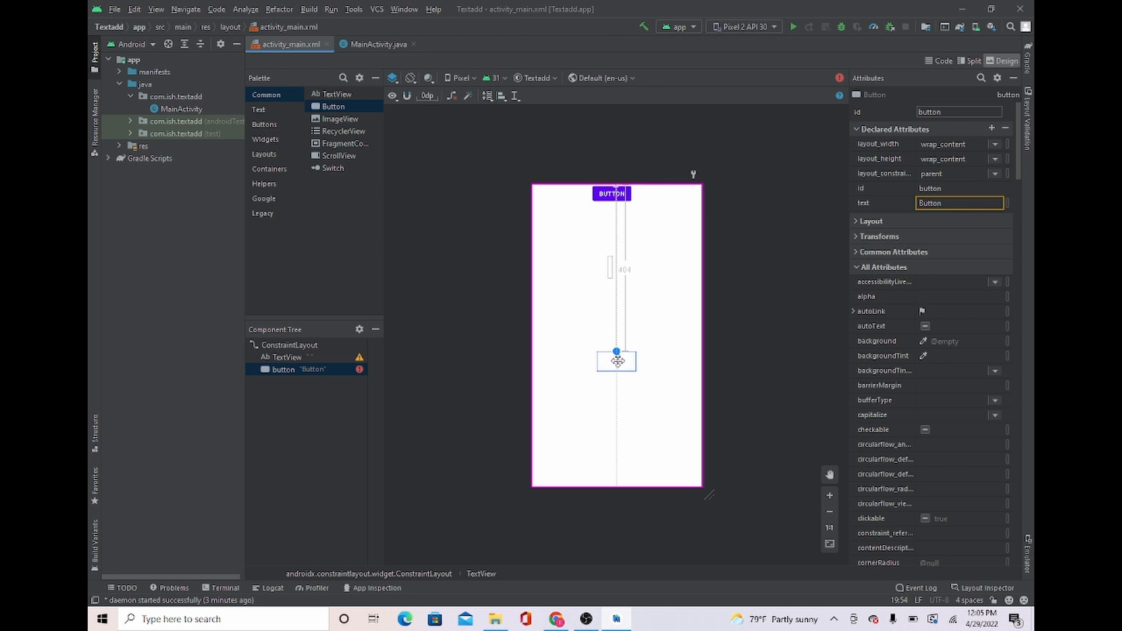
{"action": "left_click_drag", "start_coordinate": [611, 194], "coordinate": [617, 364]}
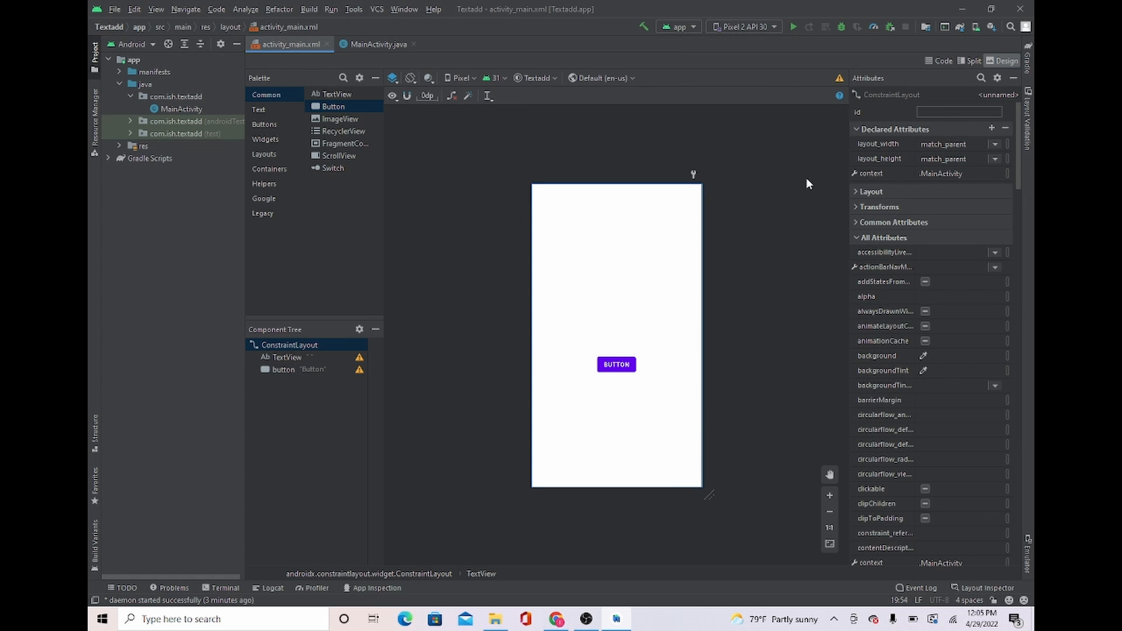
- In Split view, set the Button's android:id to @+id/addbtn
{"action": "left_click", "coordinate": [971, 60]}
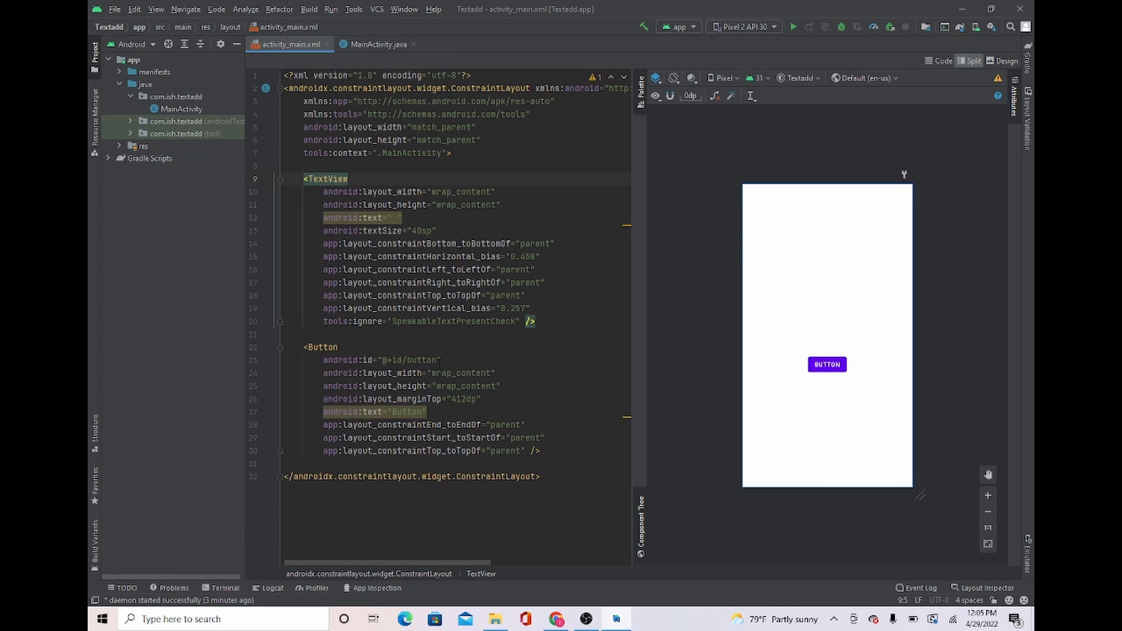
{"action": "left_click", "coordinate": [827, 365]}
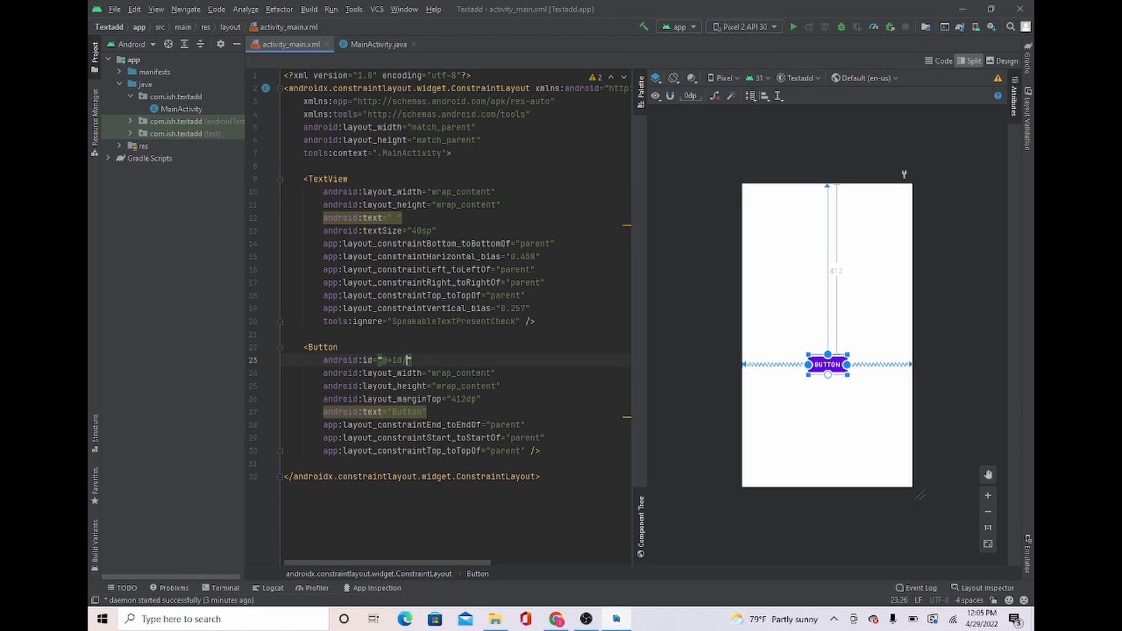
{"action": "type", "text": "add"}
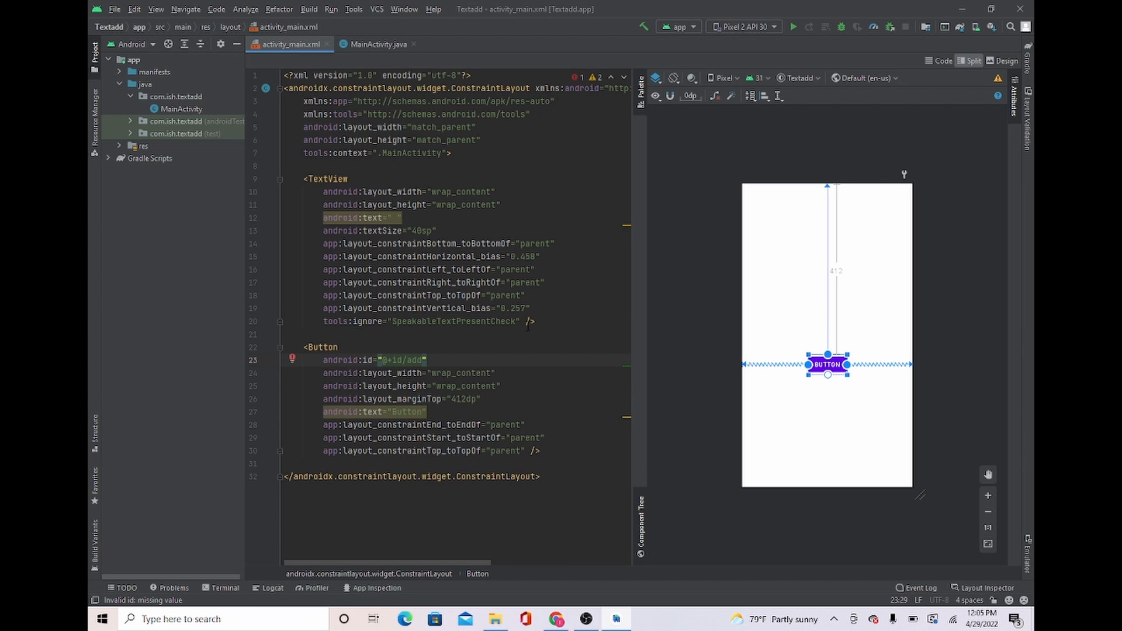
{"action": "type", "text": "btn"}
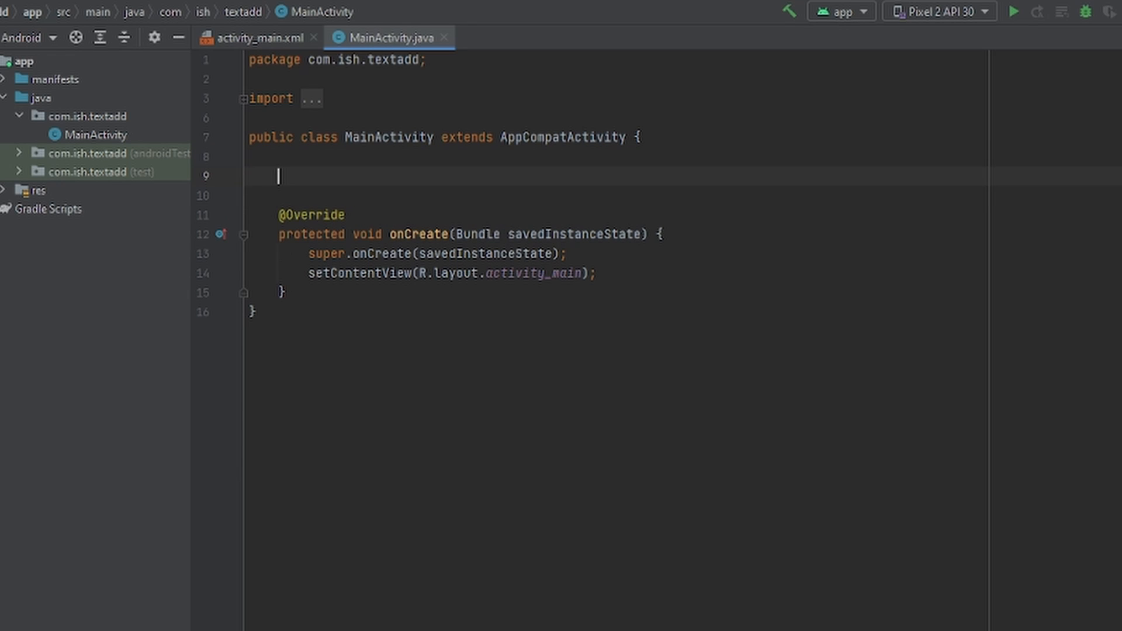
- Declare 'TextView textview;' and 'Button addbtn;' fields, then open blank lines in onCreate
{"action": "type", "text": "TextView t"}
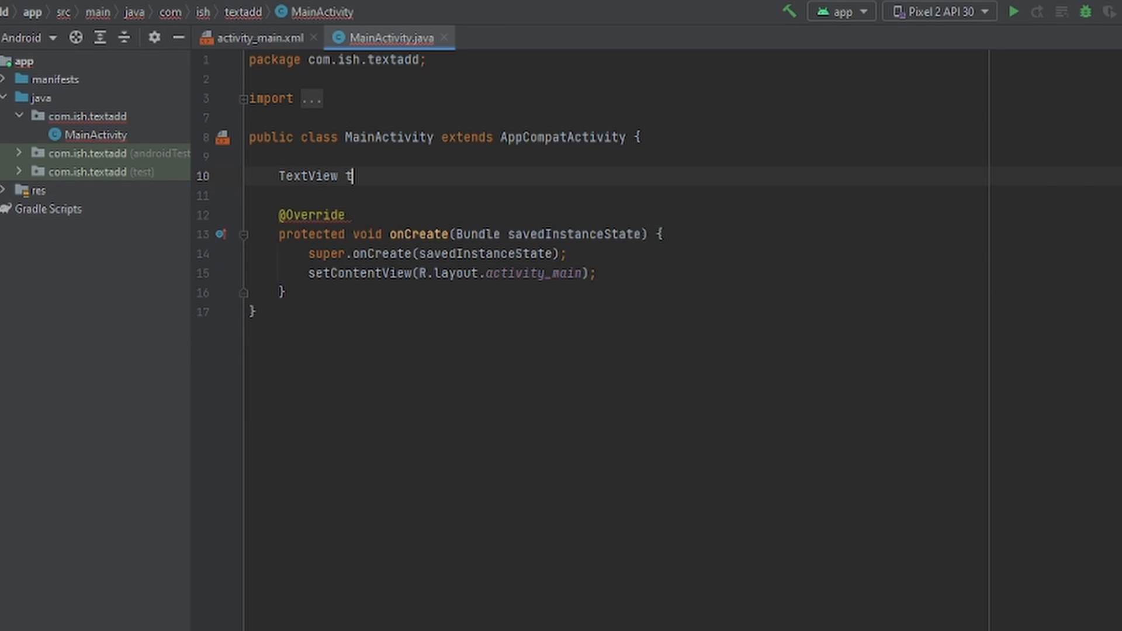
{"action": "type", "text": "extview;"}
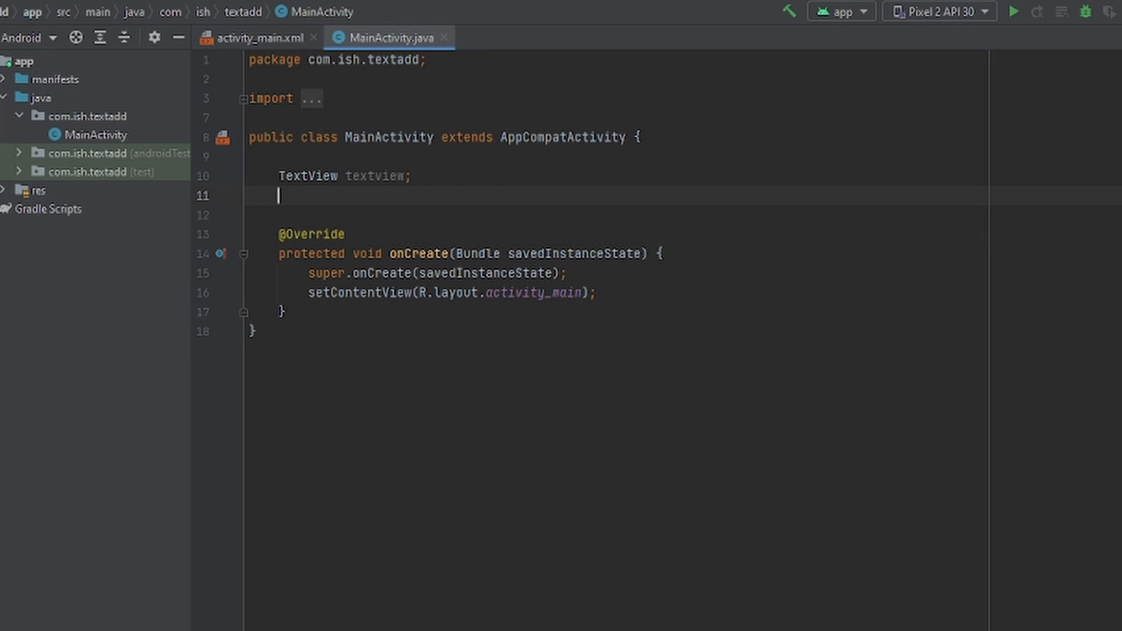
{"action": "type", "text": "Button"}
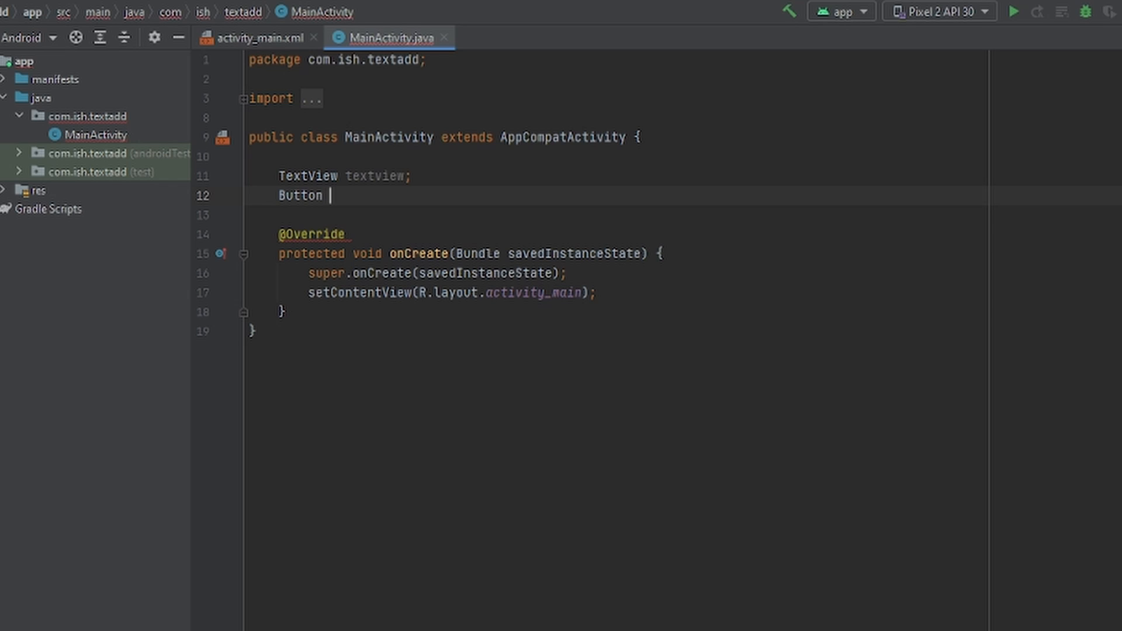
{"action": "type", "text": "addbtn"}
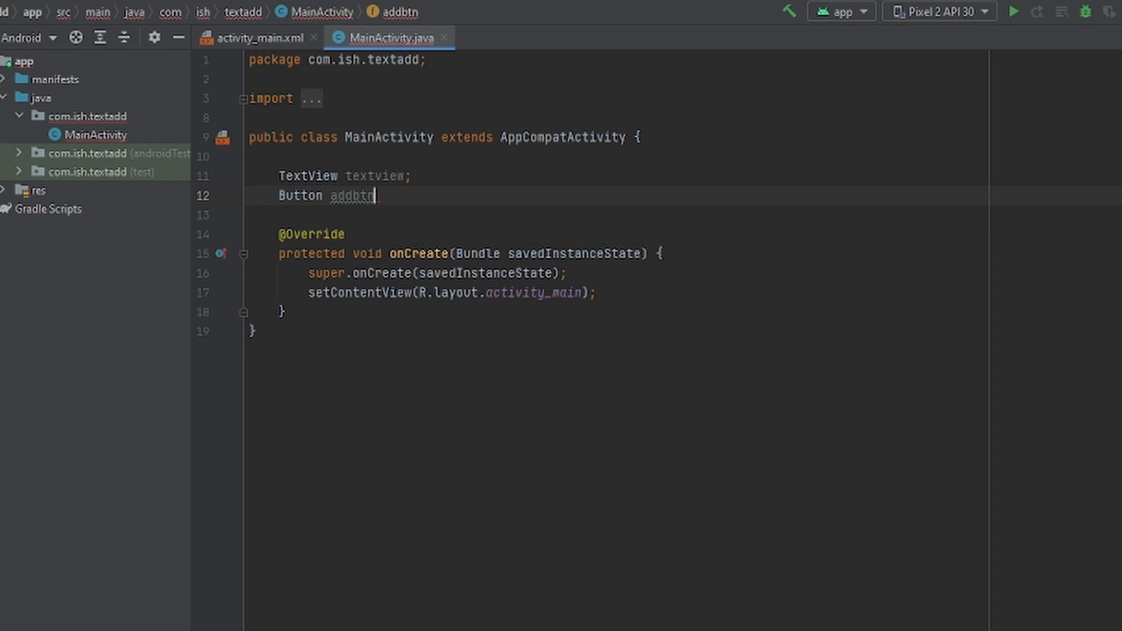
{"action": "type", "text": ";"}
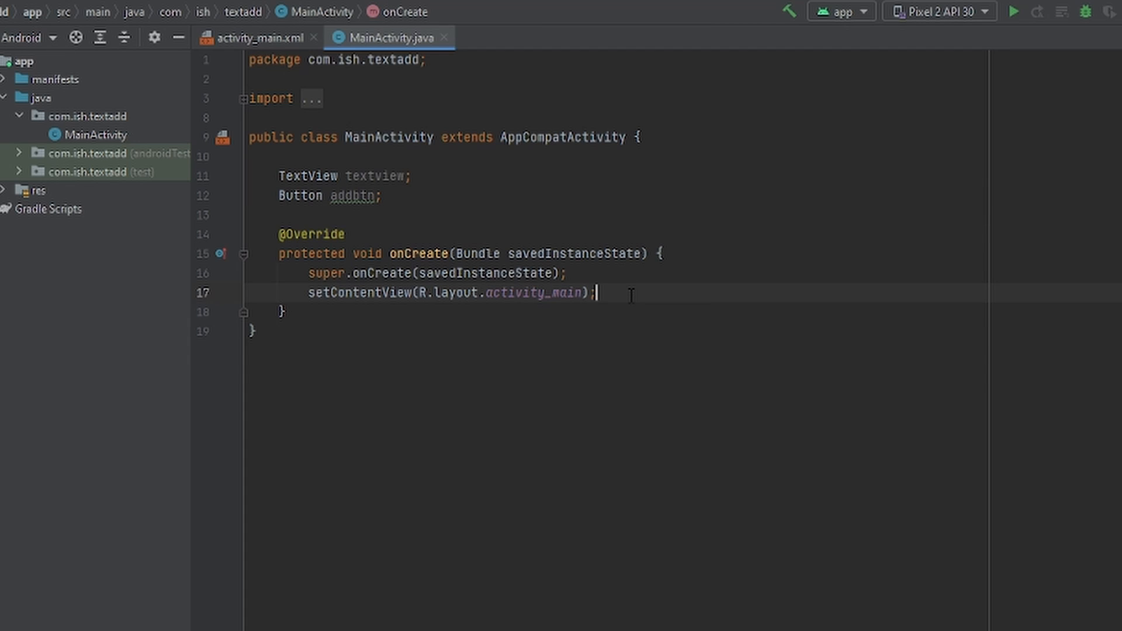
{"action": "key", "text": "Enter"}
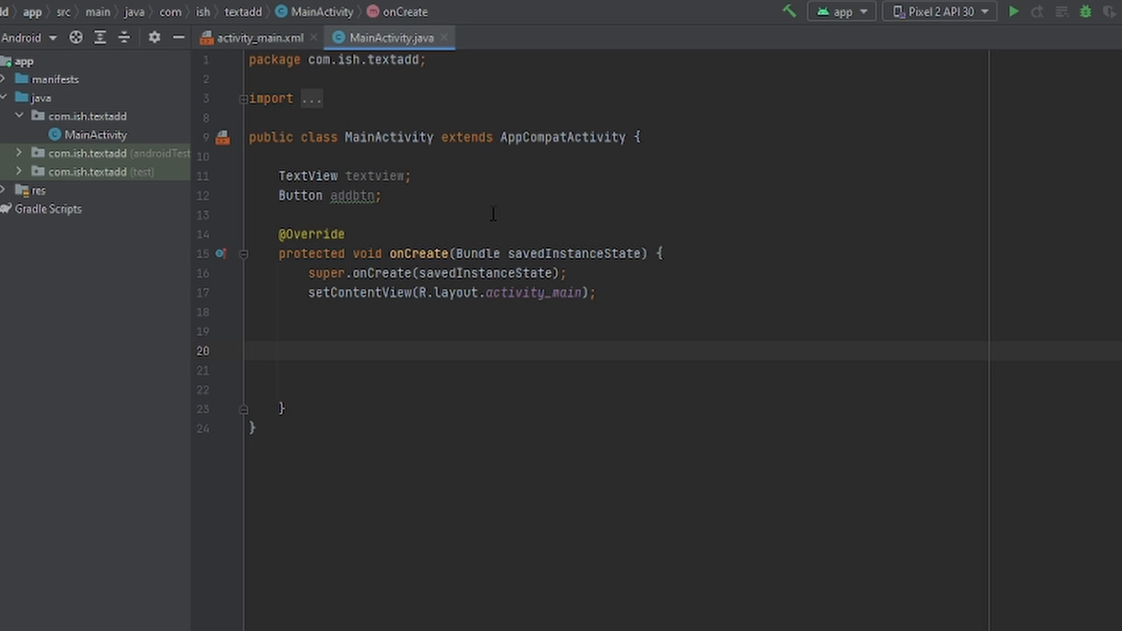
- Add addbtn.setOnClickListener(new View.OnClickListener()) with autocompleted empty onClick, plus blank lines above
{"action": "type", "text": "a"}
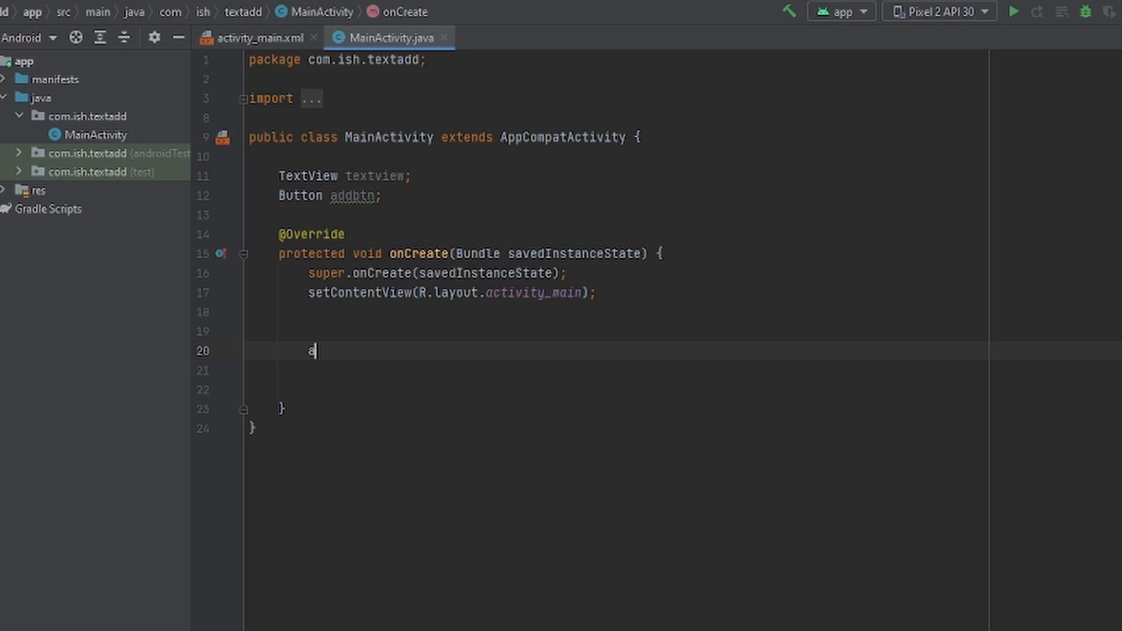
{"action": "type", "text": "ddbtn"}
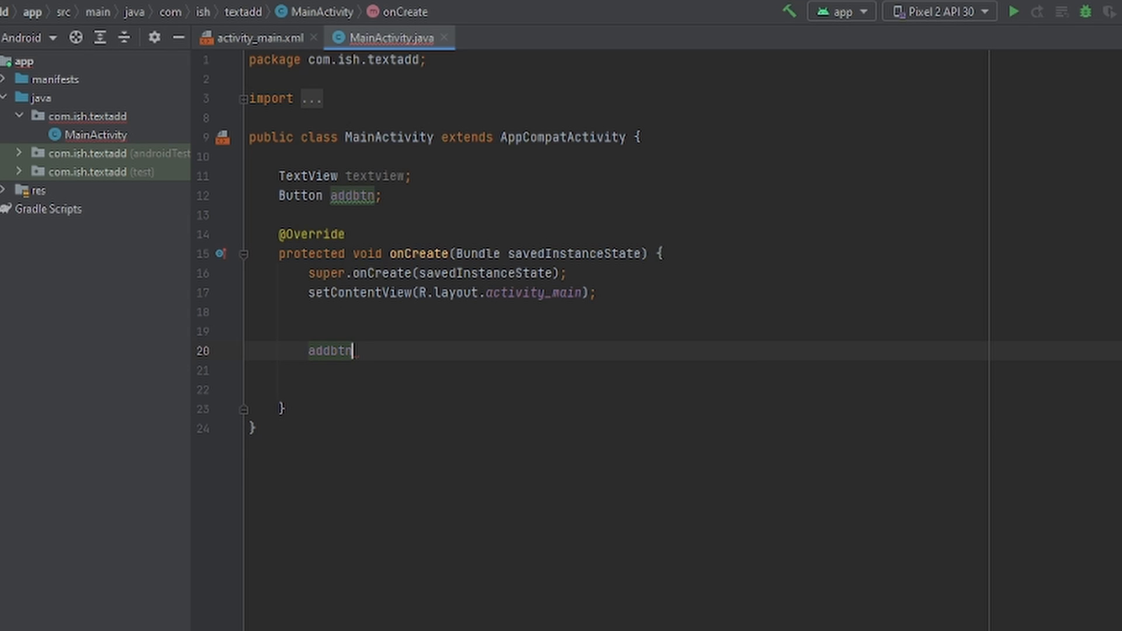
{"action": "type", "text": ".setOnClickListener();"}
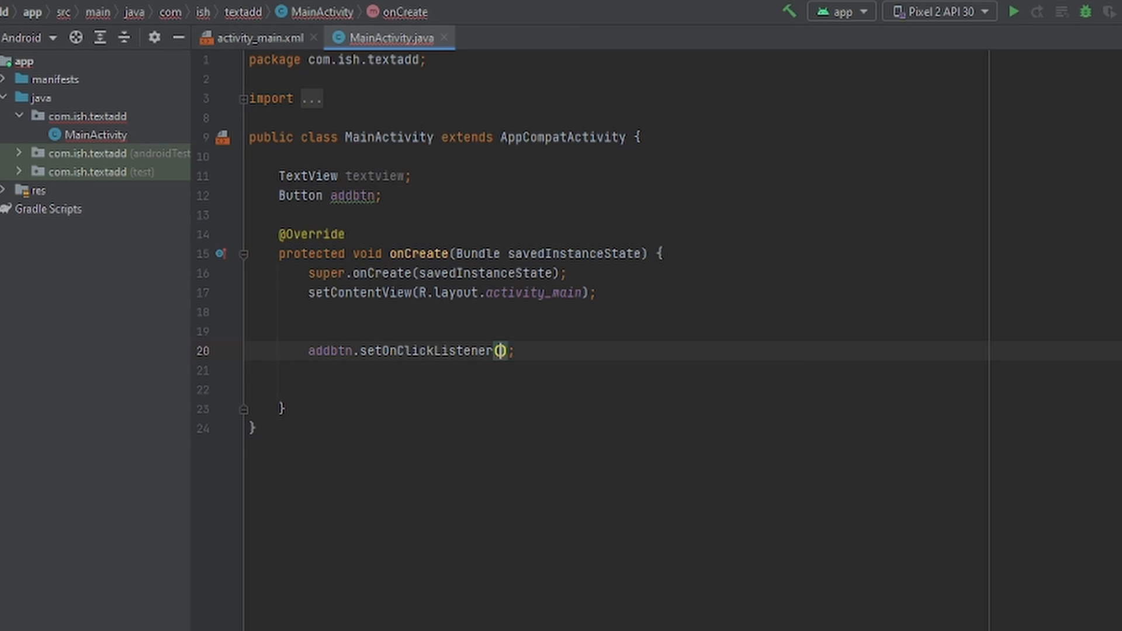
{"action": "type", "text": "new"}
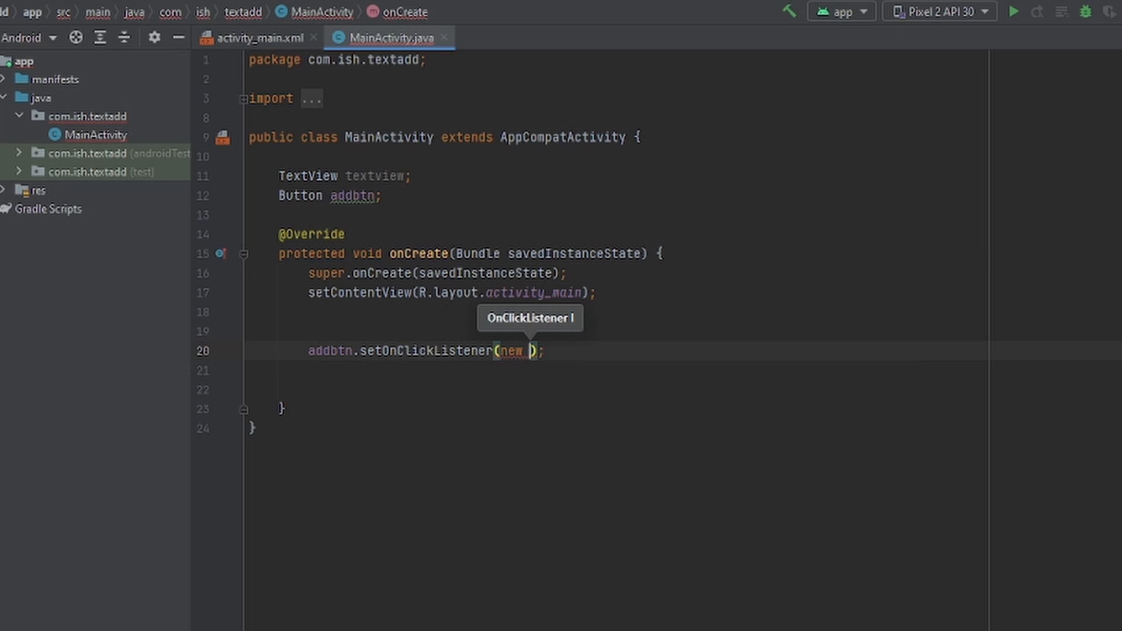
{"action": "type", "text": "View.OnClickListener("}
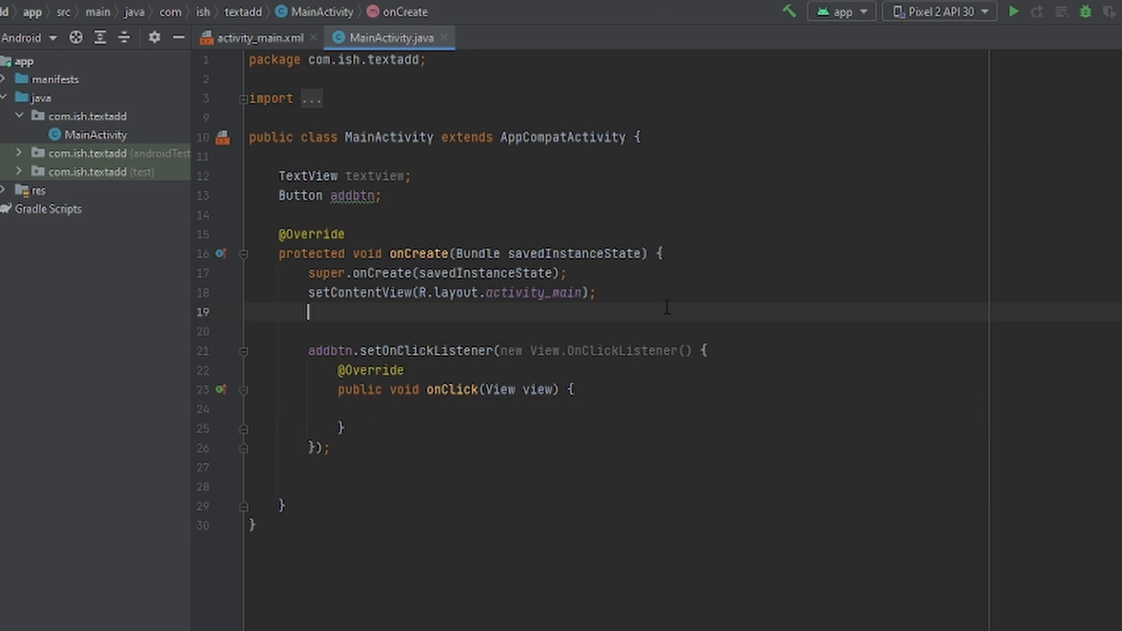
{"action": "key", "text": "enter"}
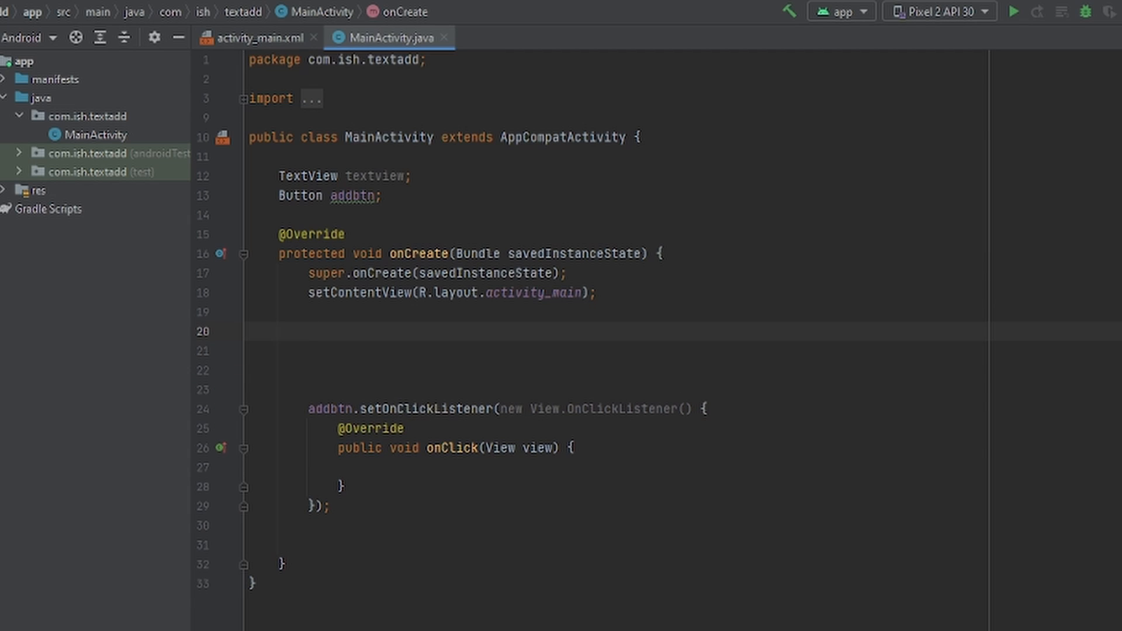
- Type the unfinished 'textview = findViewById(R.id.' line in onCreate, then return to activity_main.xml
{"action": "type", "text": "textview"}
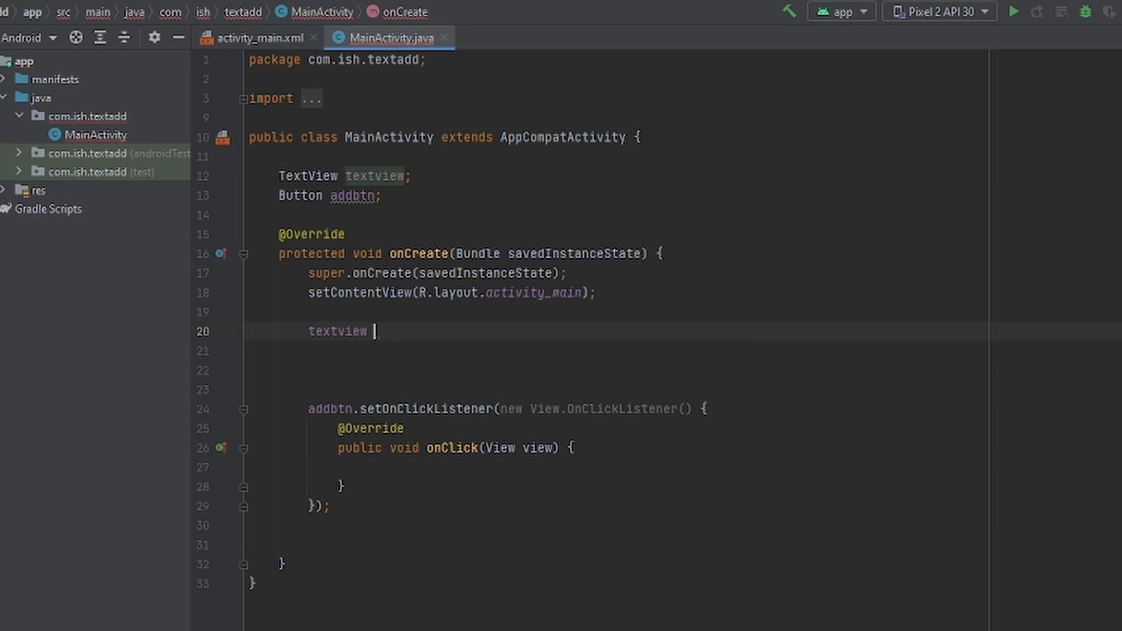
{"action": "type", "text": "= findViewById(R."}
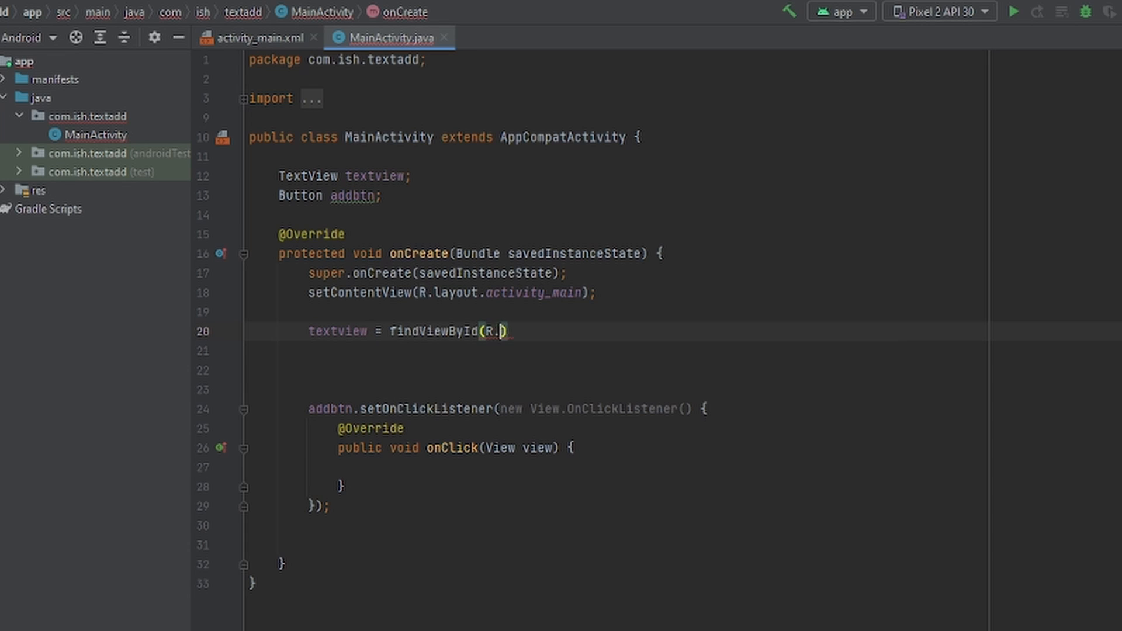
{"action": "type", "text": "id."}
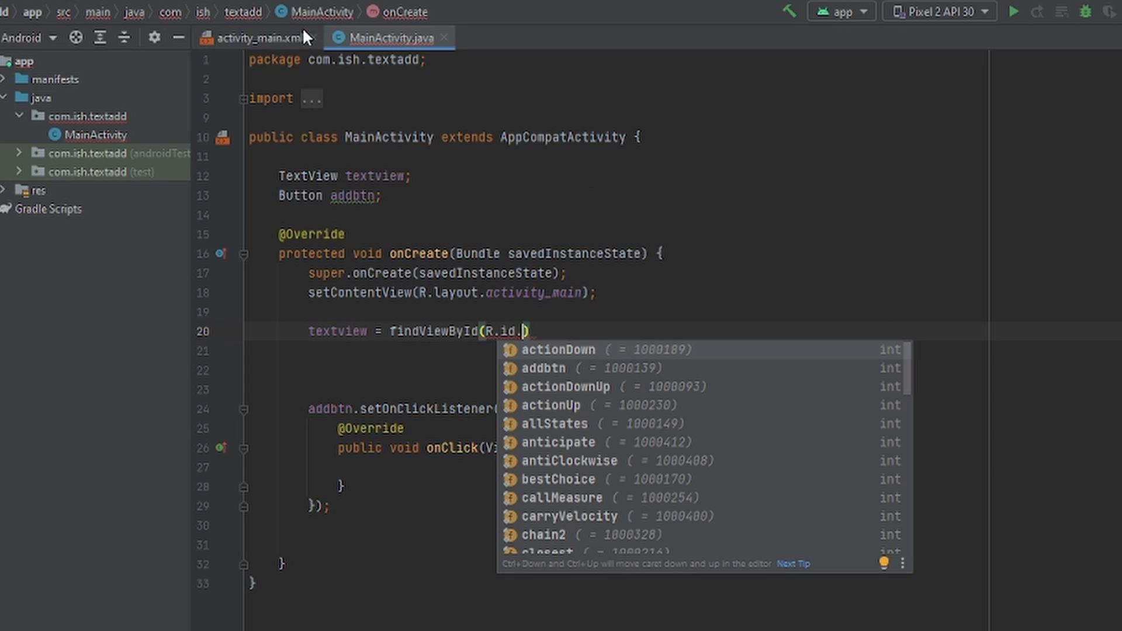
{"action": "left_click", "coordinate": [259, 38]}
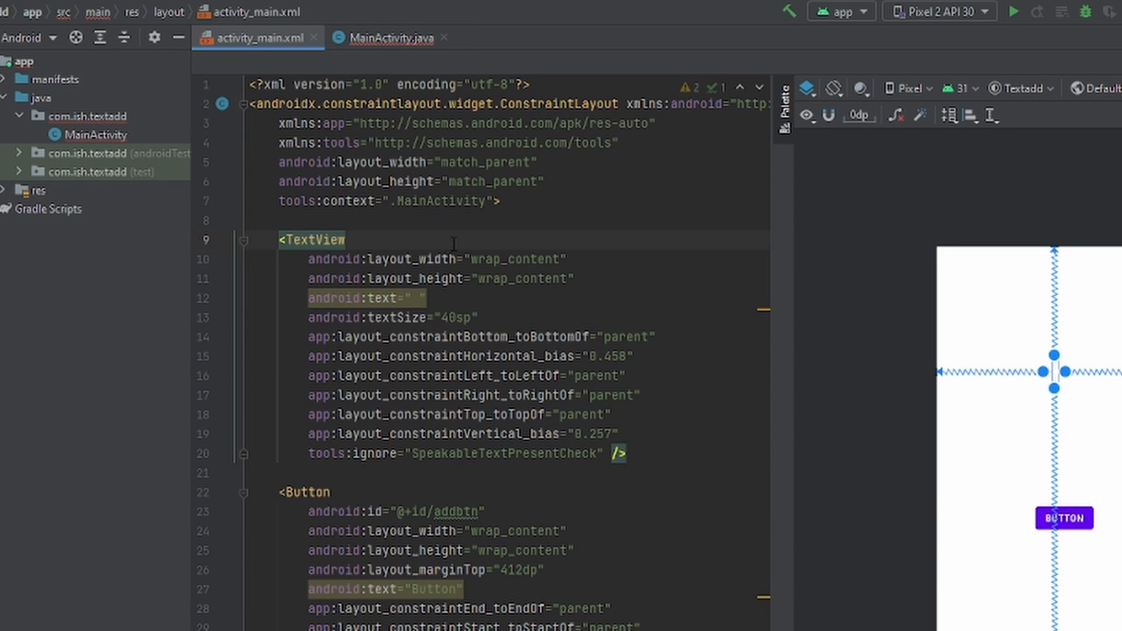
- Add android:id="@+id/text" to the TextView, then go back to MainActivity.java
{"action": "type", "text": "1"}
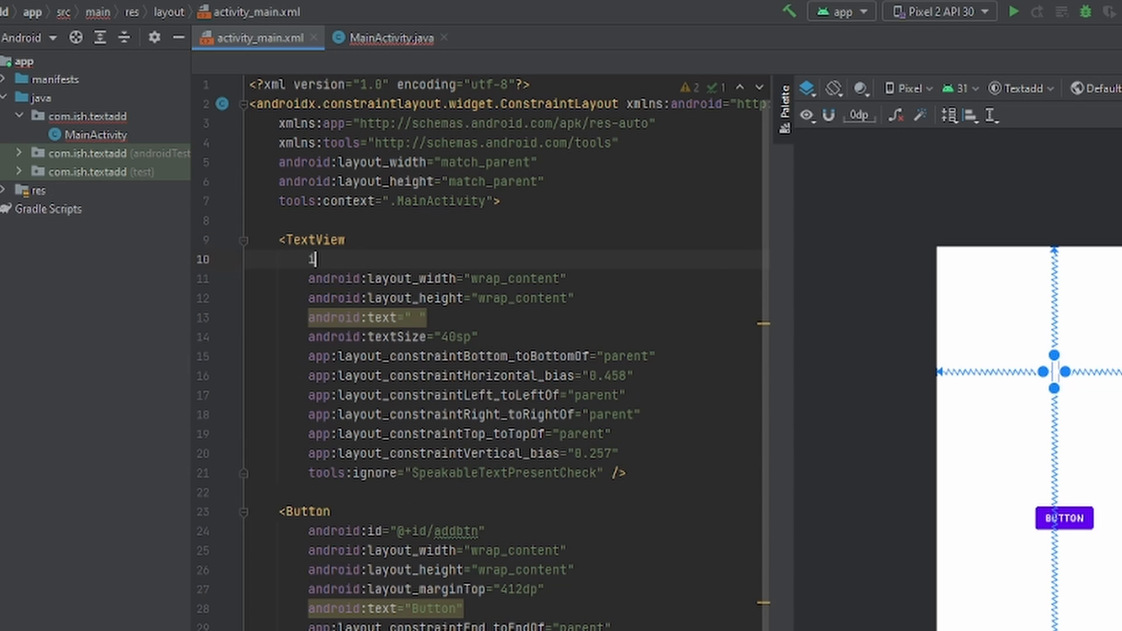
{"action": "type", "text": "android:id=\"@+id/"}
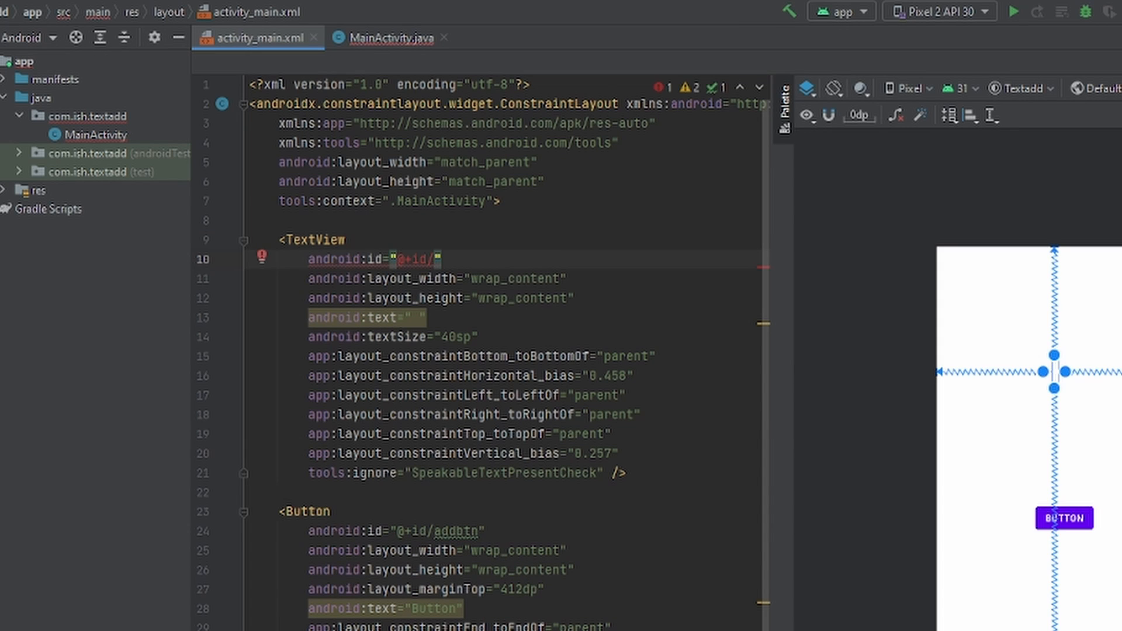
{"action": "type", "text": "text"}
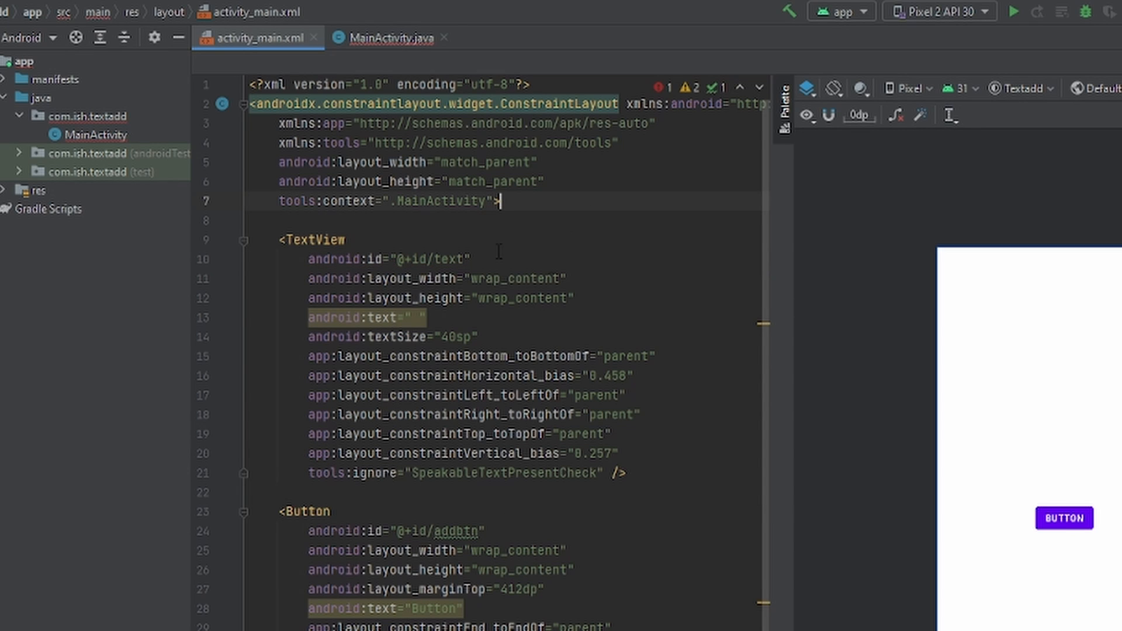
{"action": "left_click", "coordinate": [390, 38]}
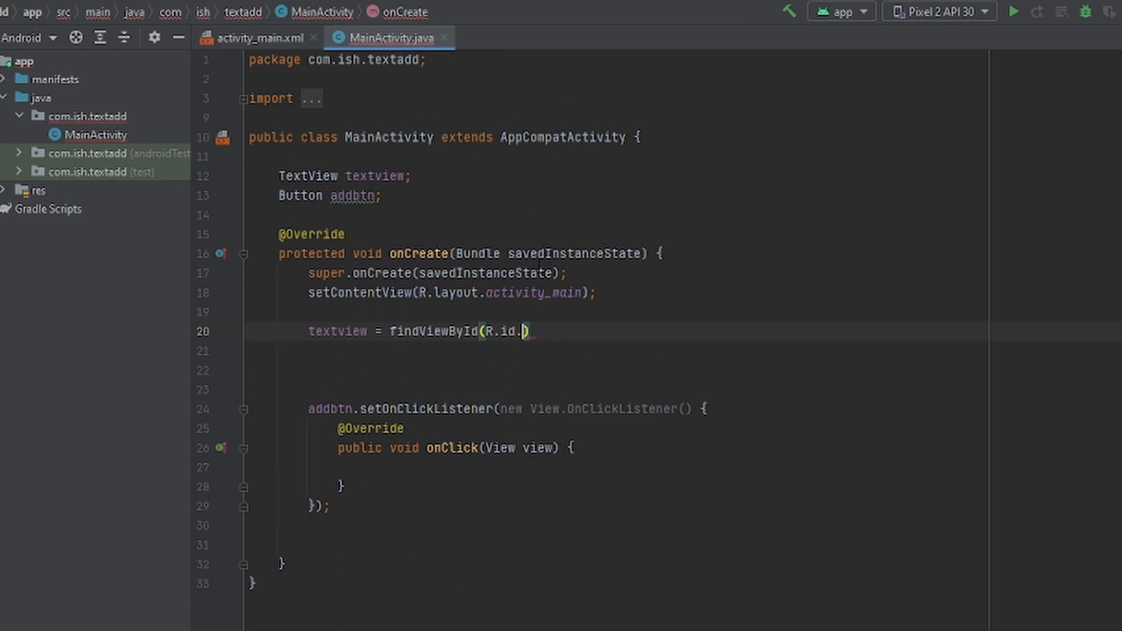
- Write textview = findViewById(R.id.text) and addbtn = findViewById(R.id.addbtn) in onCreate
{"action": "type", "text": "text"}
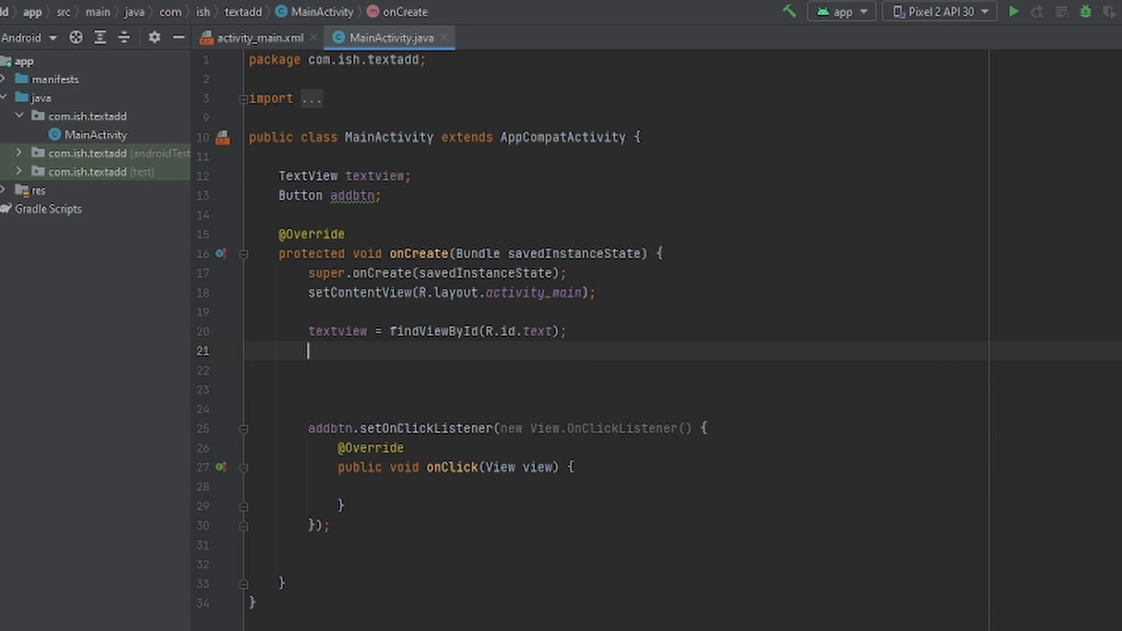
{"action": "type", "text": "a"}
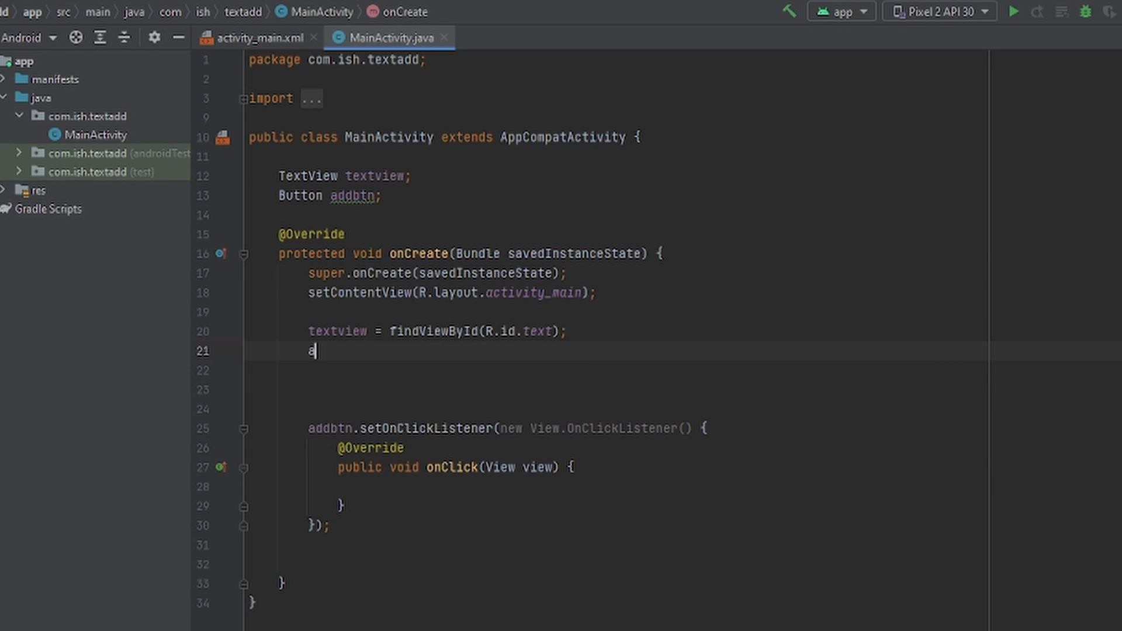
{"action": "type", "text": "ddbtn"}
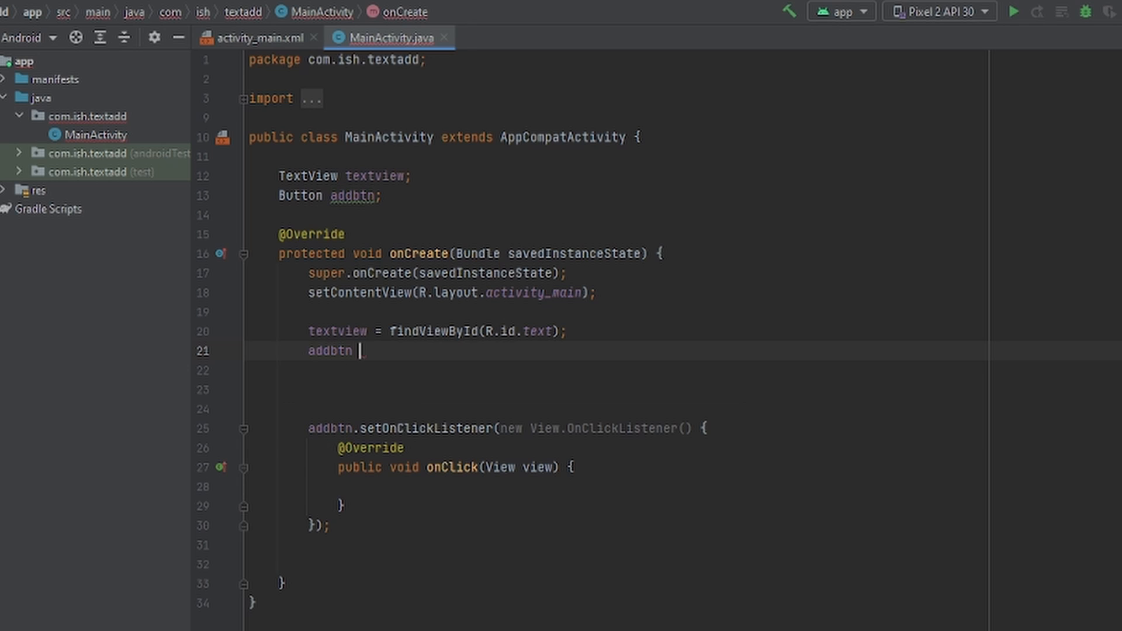
{"action": "type", "text": "= findViewById()"}
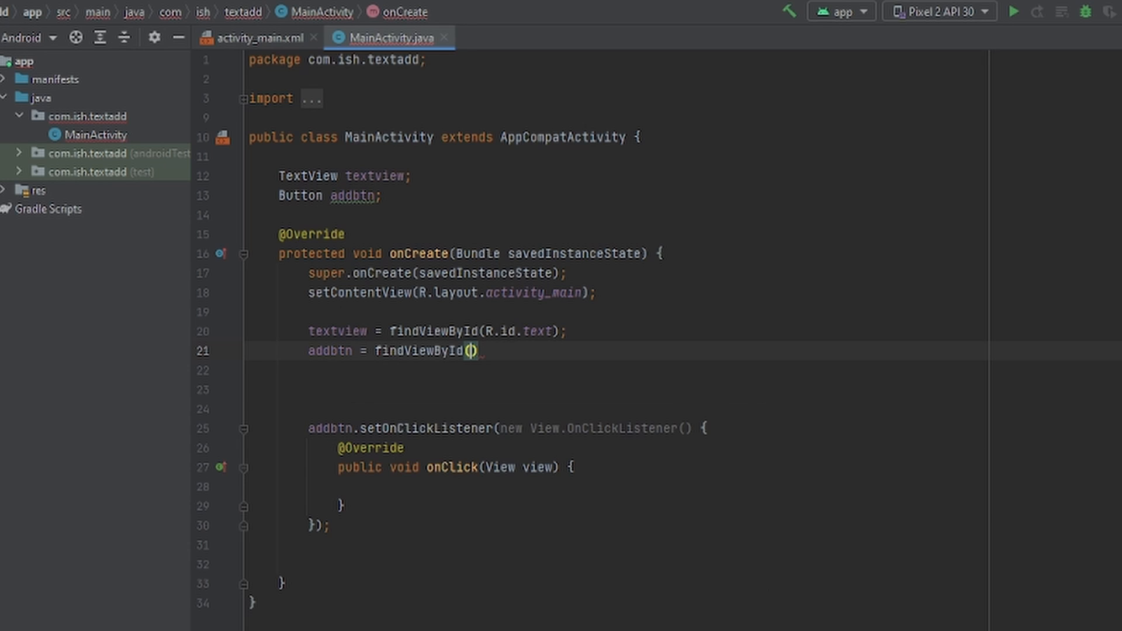
{"action": "type", "text": "R.id.addbtn"}
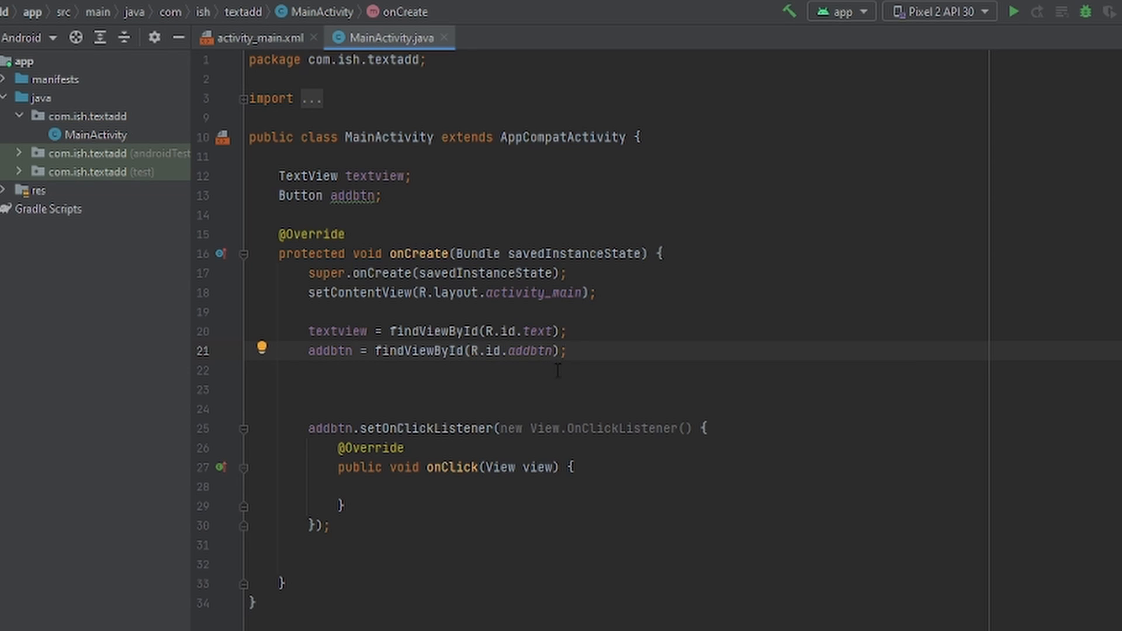
{"action": "mouse_move", "coordinate": [480, 491]}
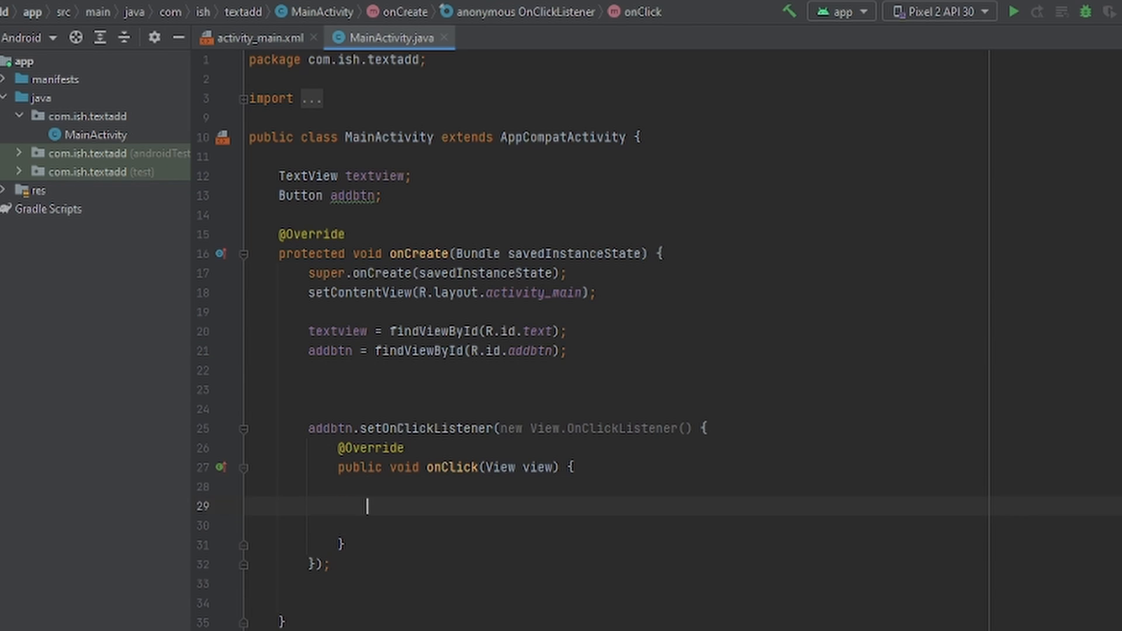
- Add textview.setText("Green apples"); inside the addbtn onClick method
{"action": "type", "text": "t"}
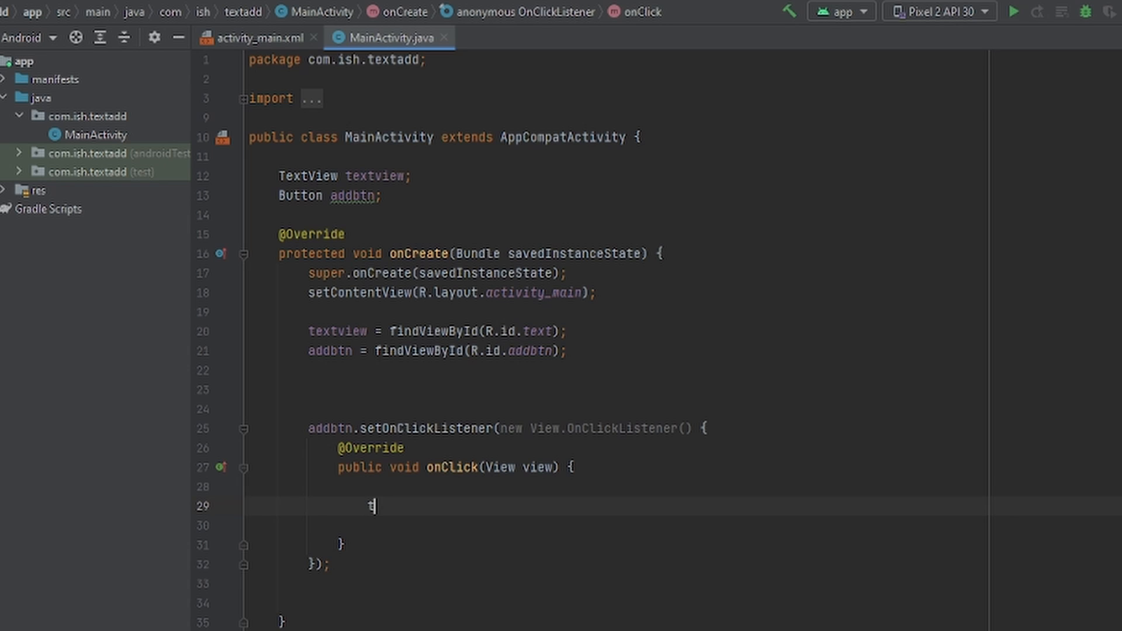
{"action": "type", "text": "extview"}
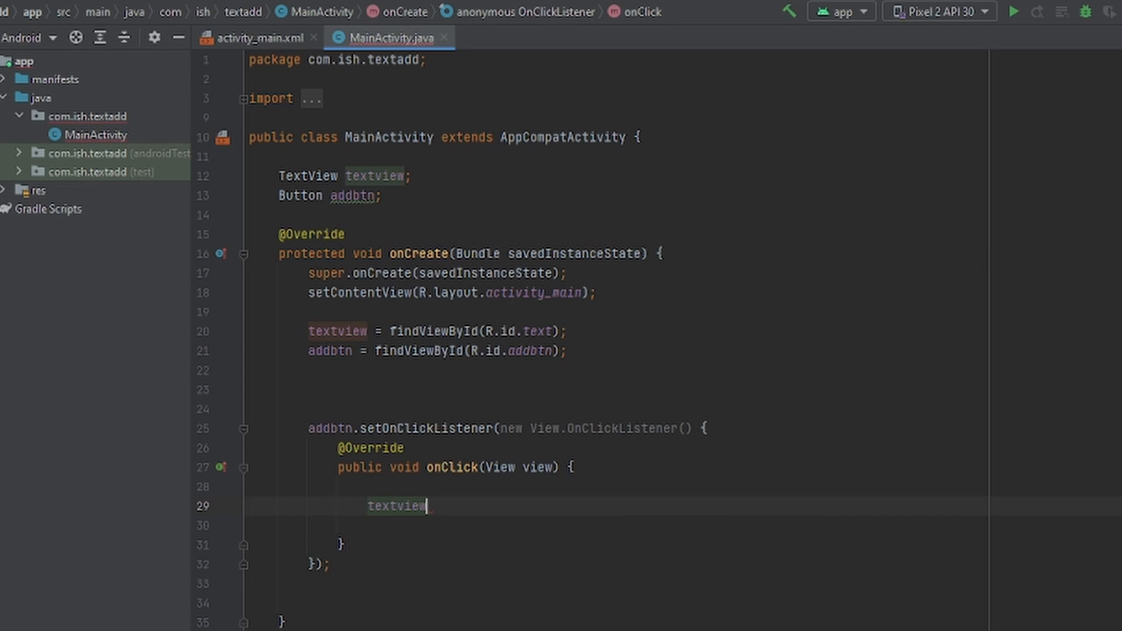
{"action": "type", "text": "."}
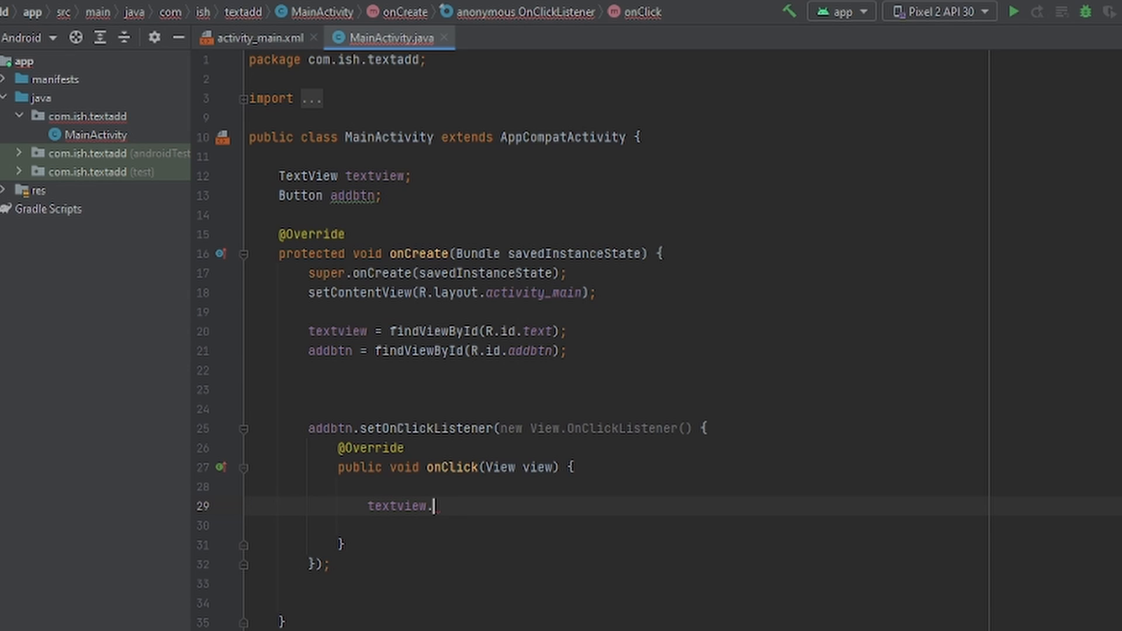
{"action": "type", "text": "setText(\"\");"}
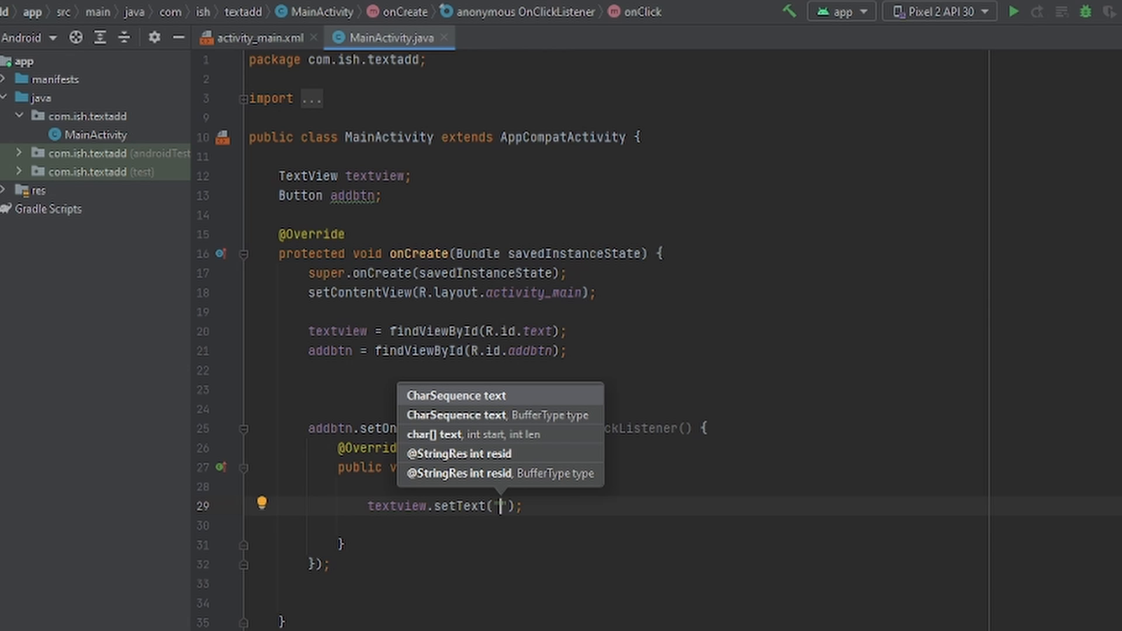
{"action": "type", "text": "Green a"}
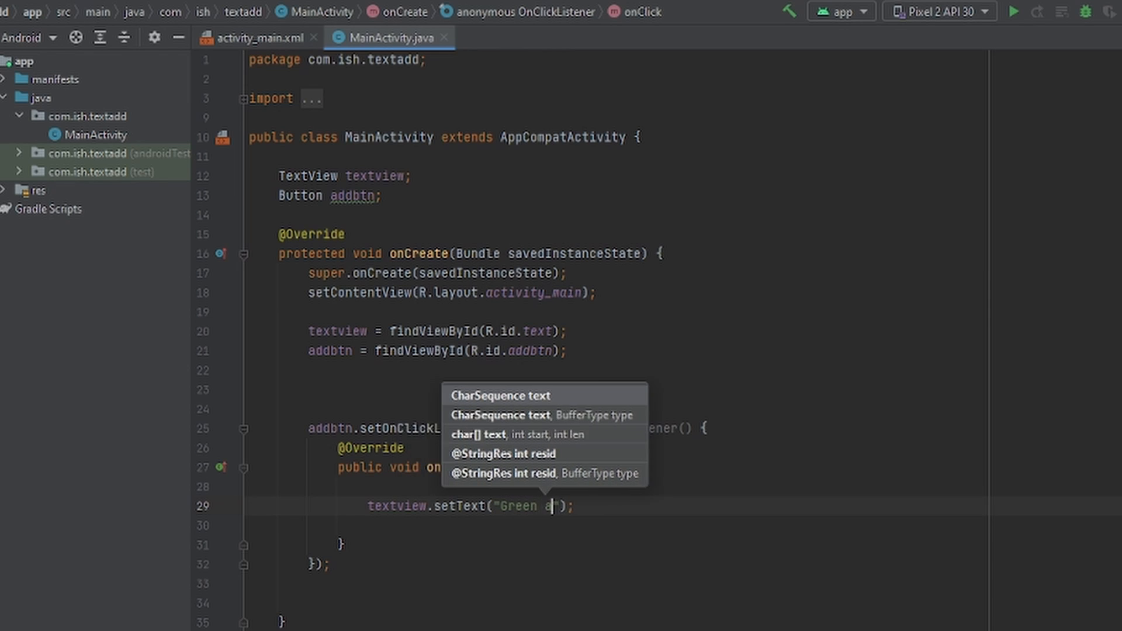
{"action": "type", "text": "pples"}
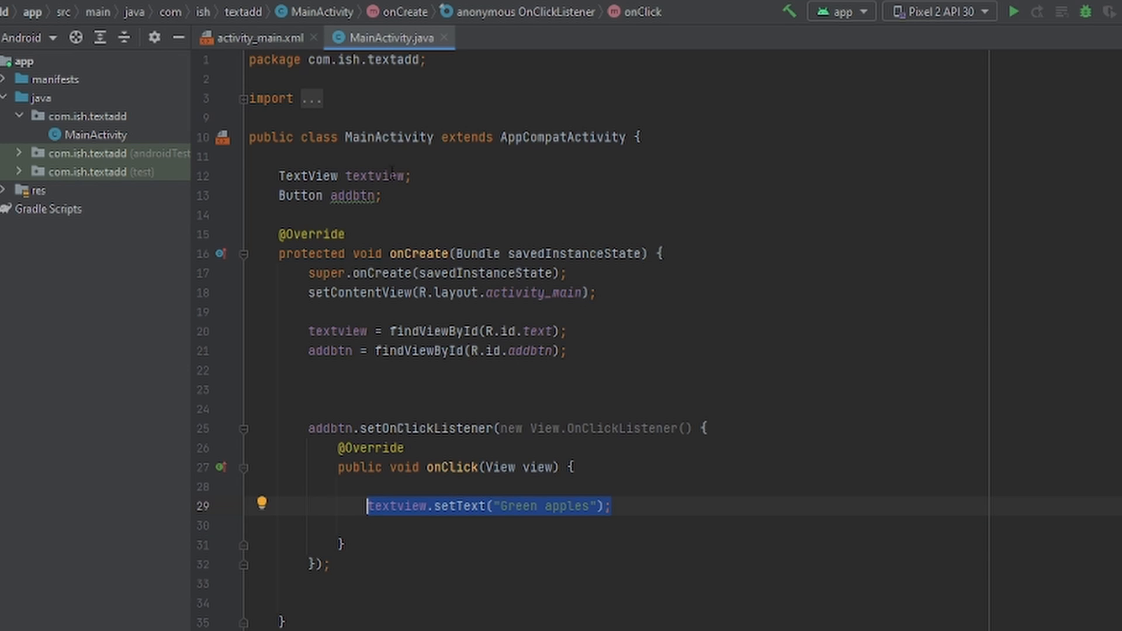
{"action": "left_click", "coordinate": [256, 38]}
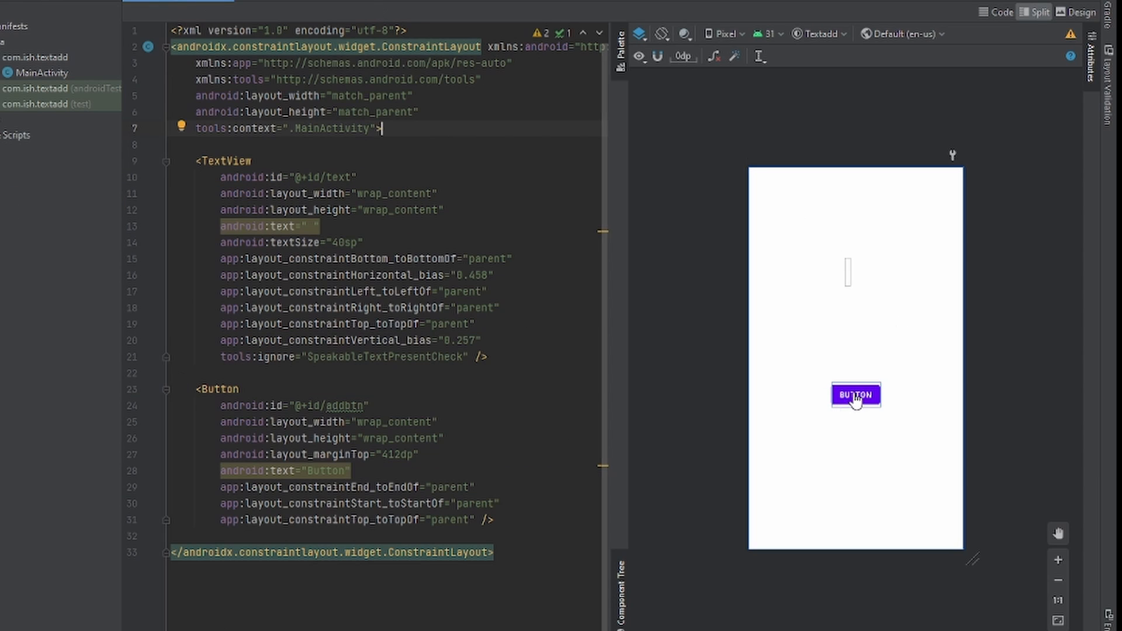
{"action": "left_click", "coordinate": [854, 394]}
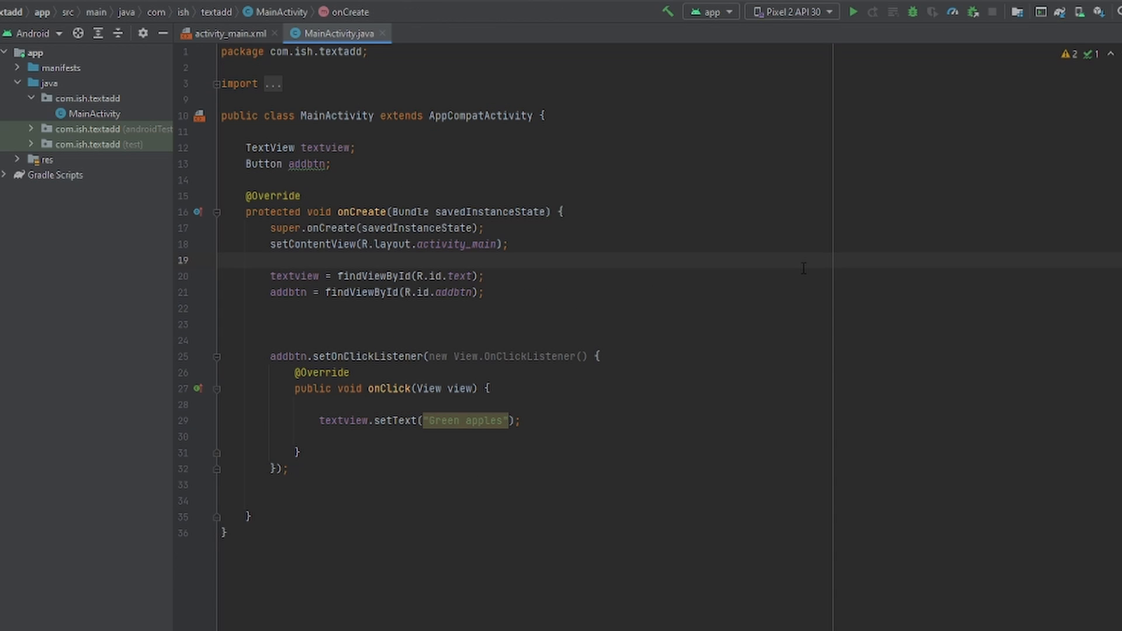
{"action": "mouse_move", "coordinate": [853, 11]}
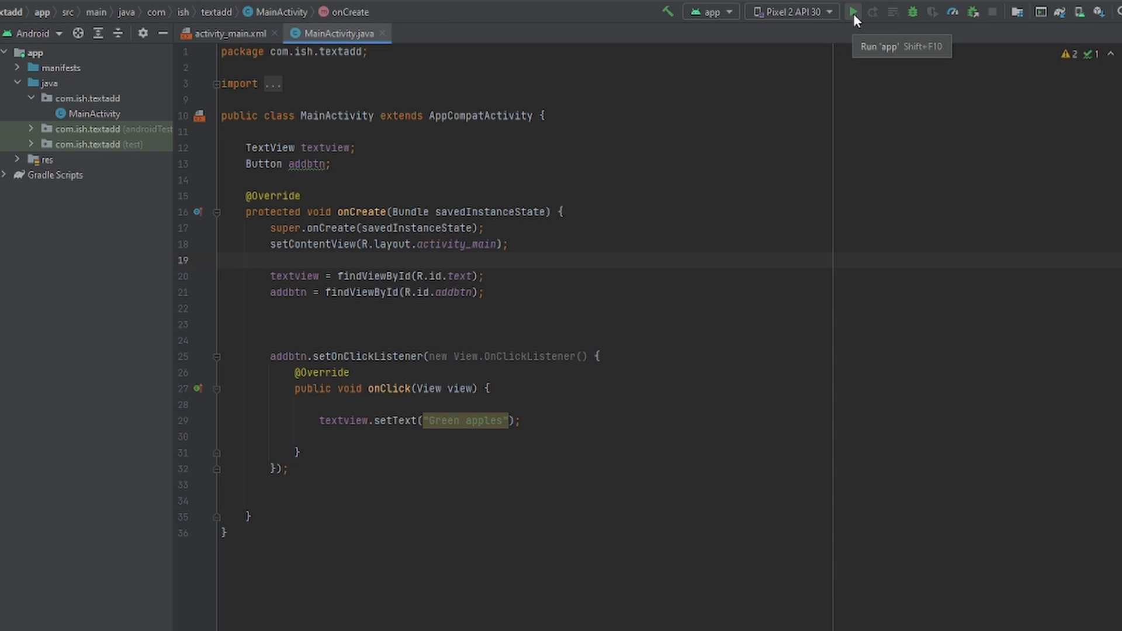
- Launch Textadd on the Pixel 2 emulator and tap its button to show 'Green apples'
{"action": "left_click", "coordinate": [851, 12]}
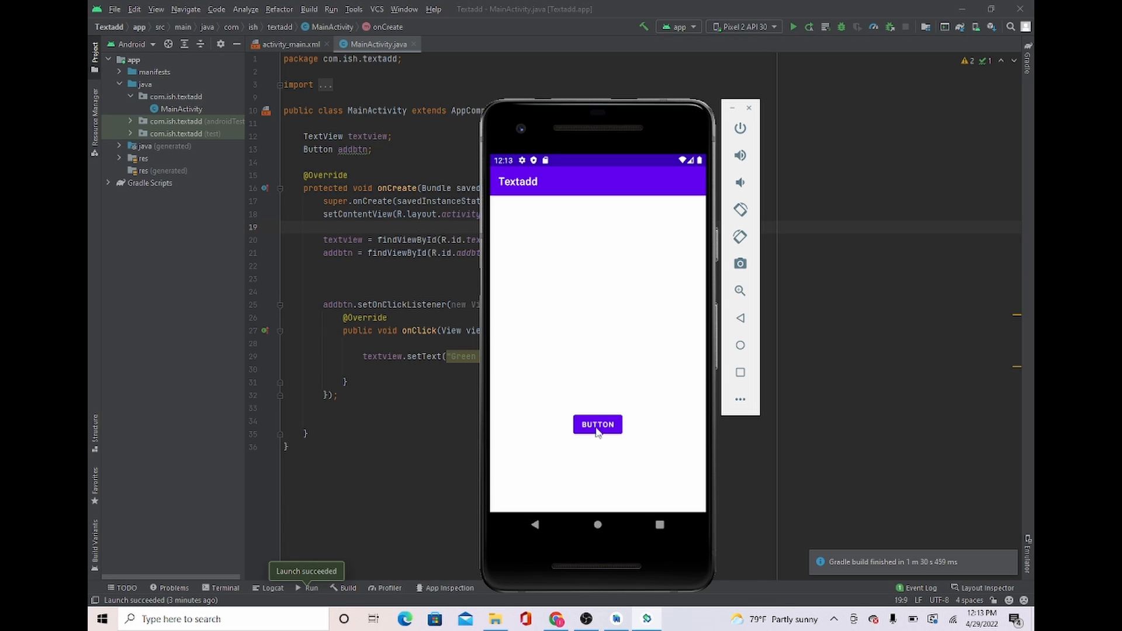
{"action": "left_click", "coordinate": [597, 424]}
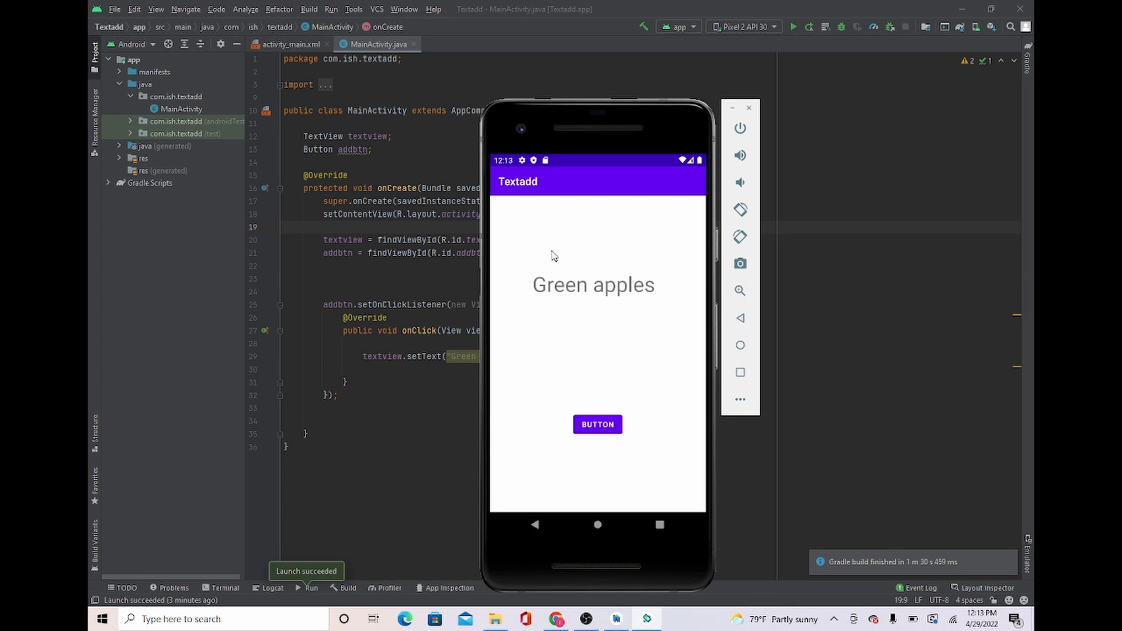